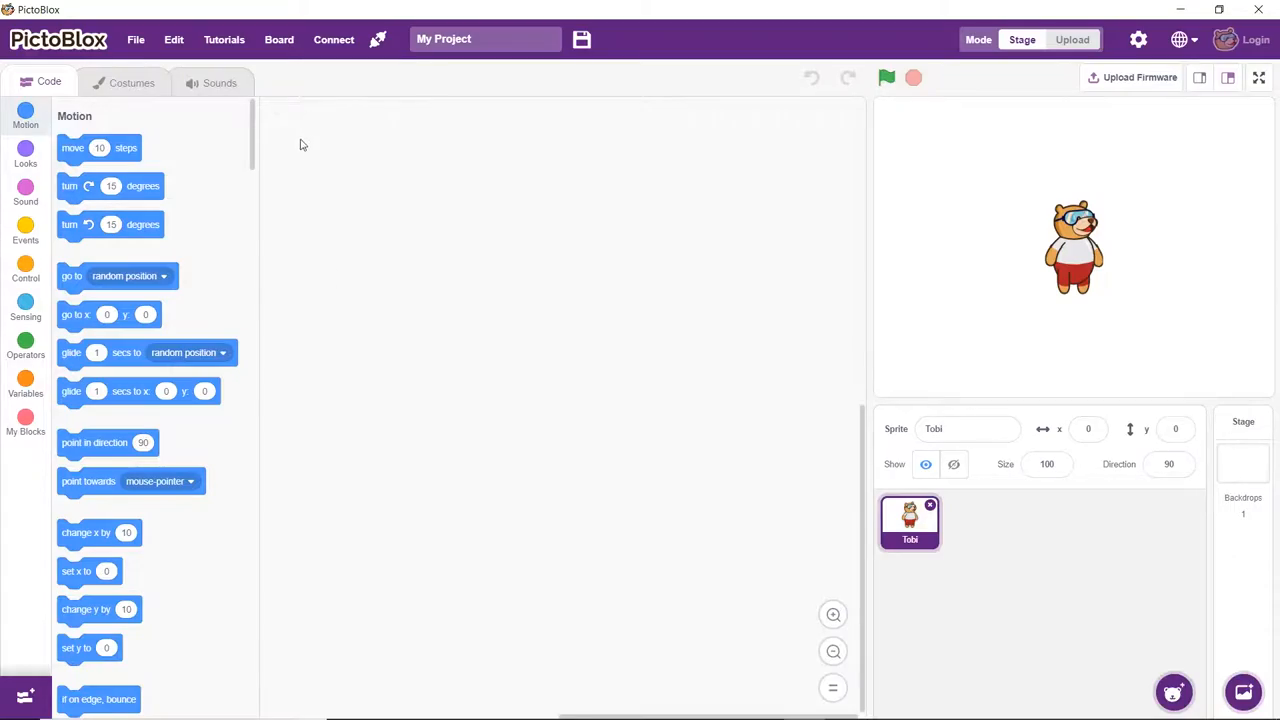
Step: Choose evive from the Board menu and connect over serial port COM10
{"action": "left_click", "coordinate": [279, 39]}
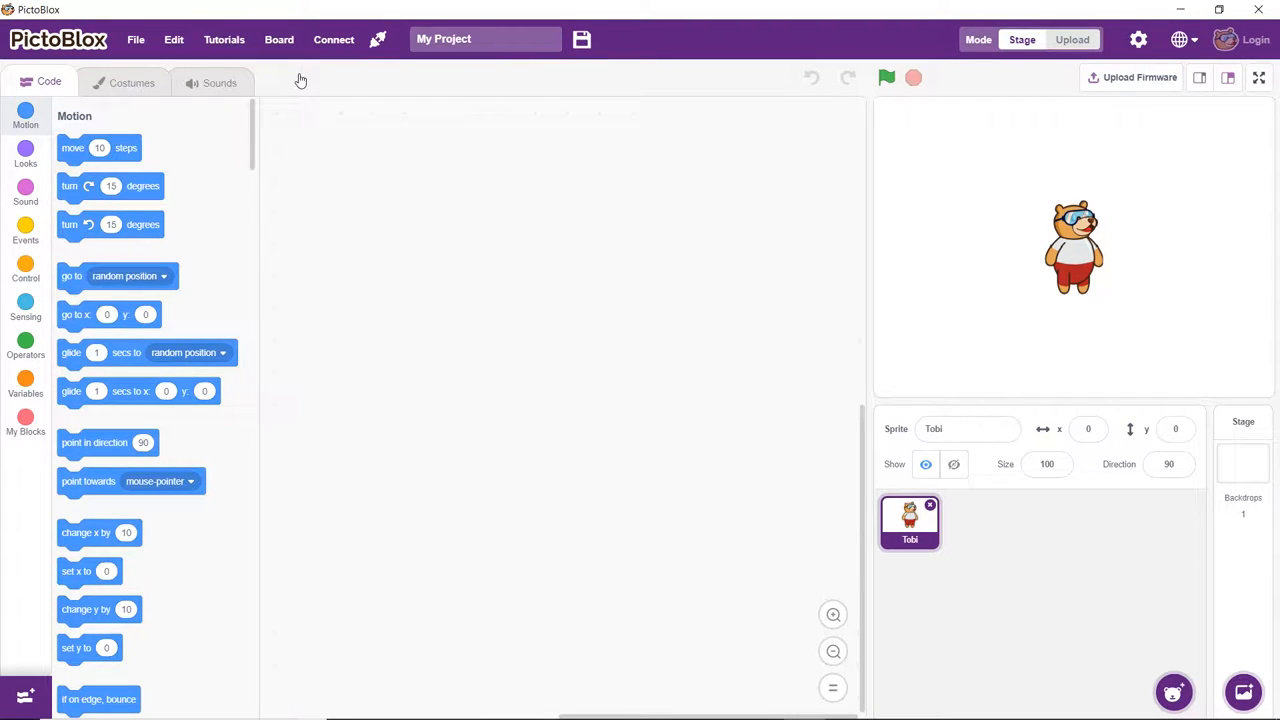
{"action": "left_click", "coordinate": [25, 460]}
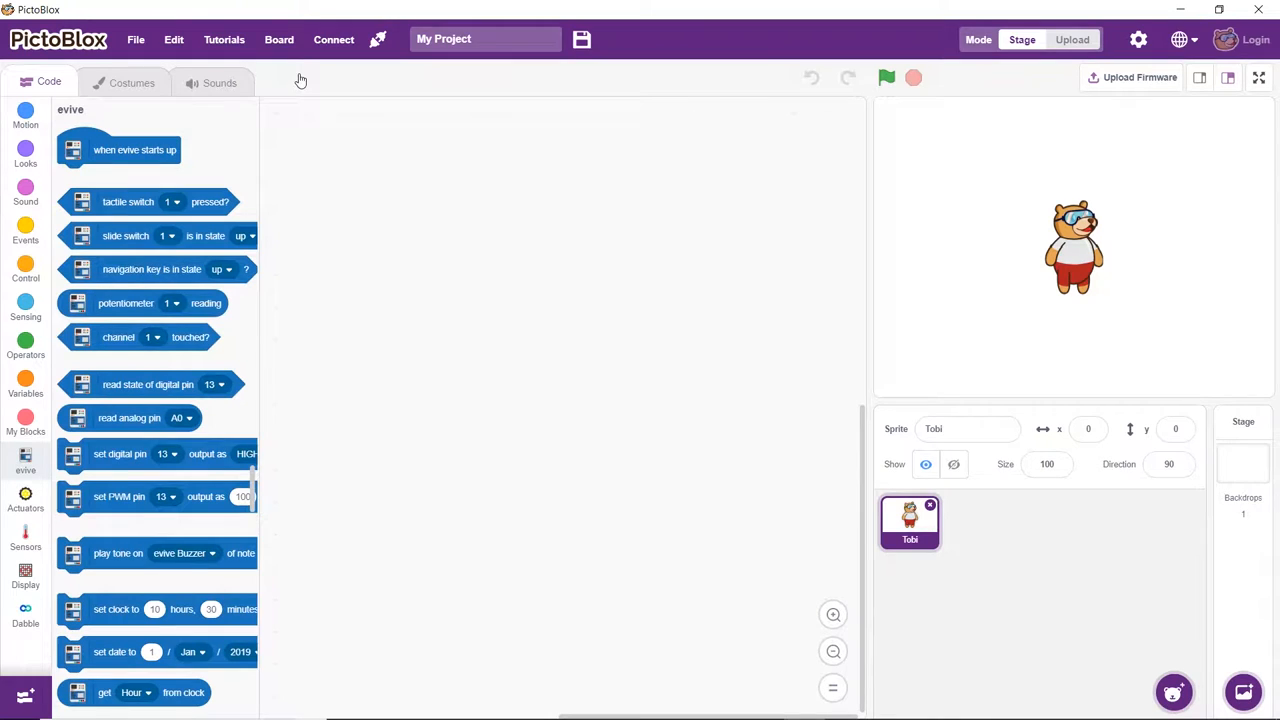
{"action": "left_click", "coordinate": [334, 39]}
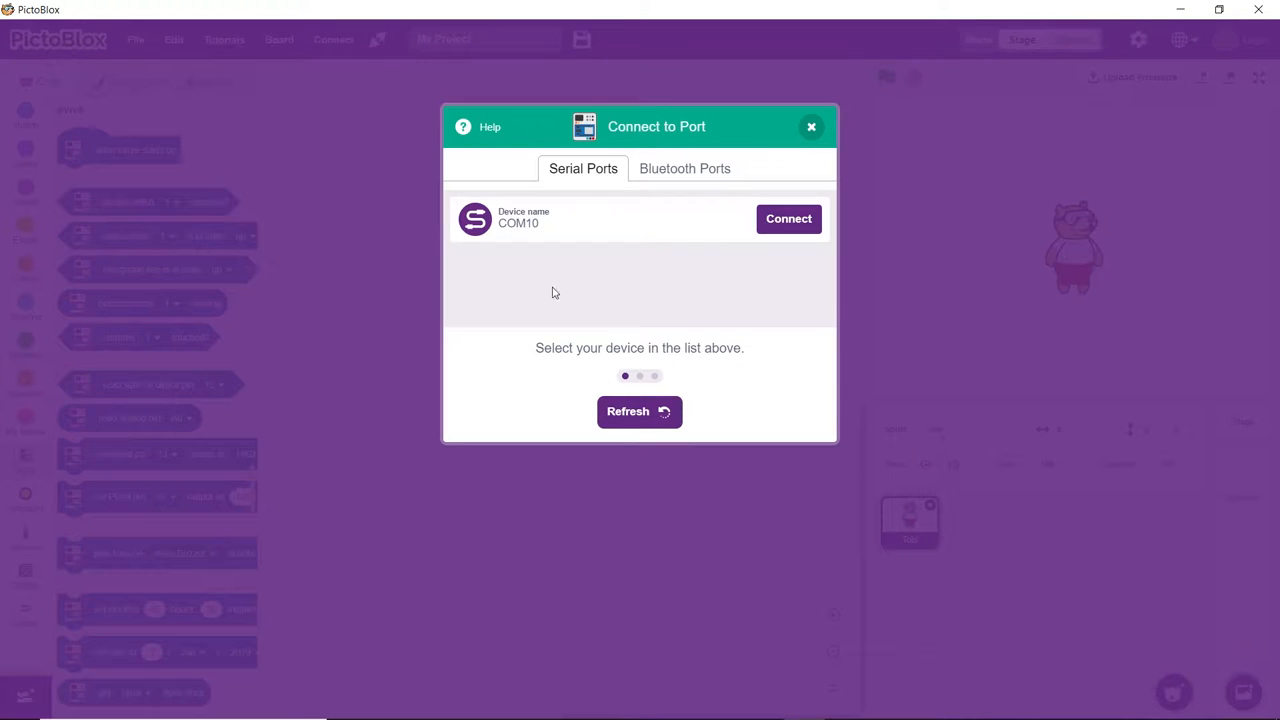
{"action": "left_click", "coordinate": [811, 126]}
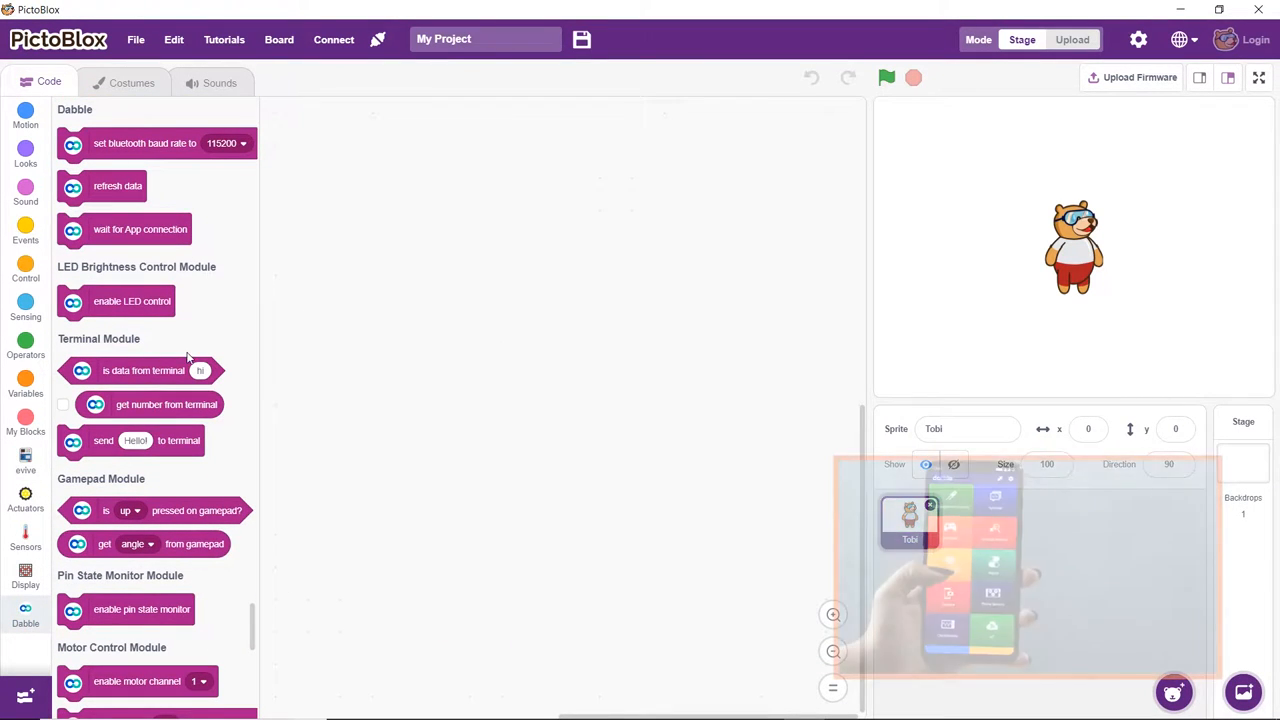
Step: Upload firmware to the connected evive board until it reports success
{"action": "scroll", "scroll_direction": "down", "scroll_amount": 3}
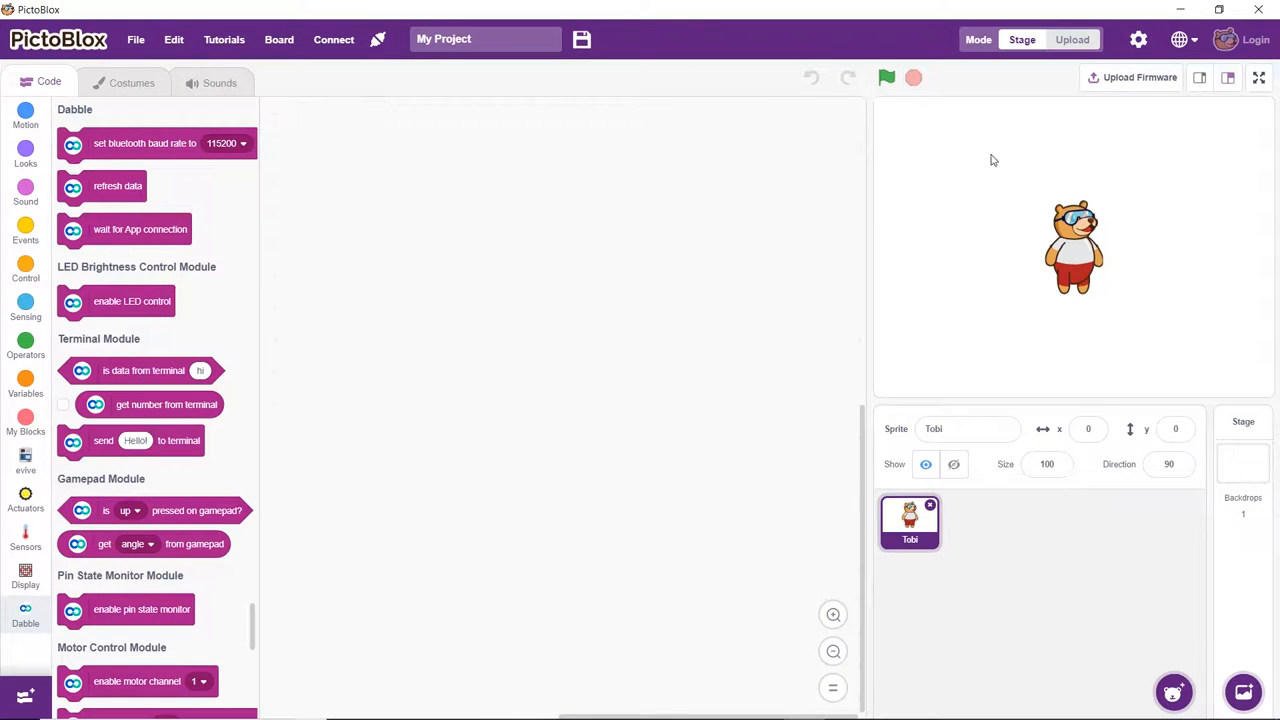
{"action": "left_click", "coordinate": [1139, 77]}
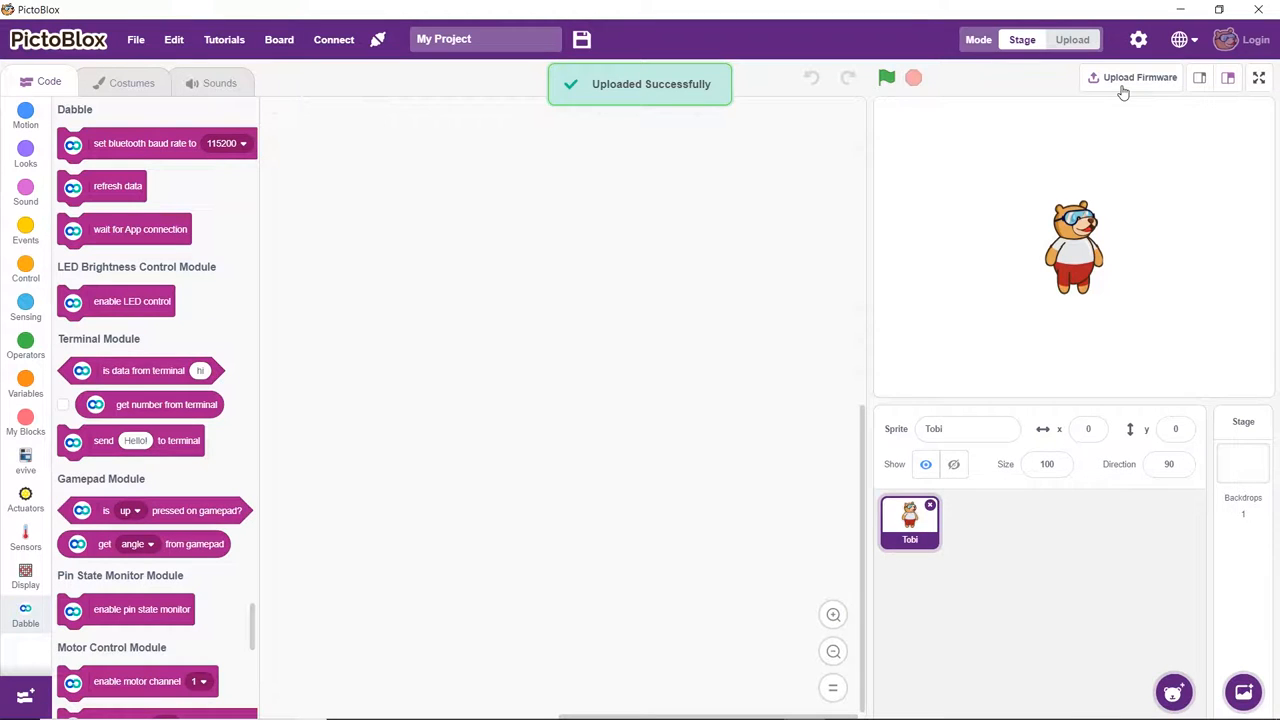
{"action": "left_click", "coordinate": [25, 460]}
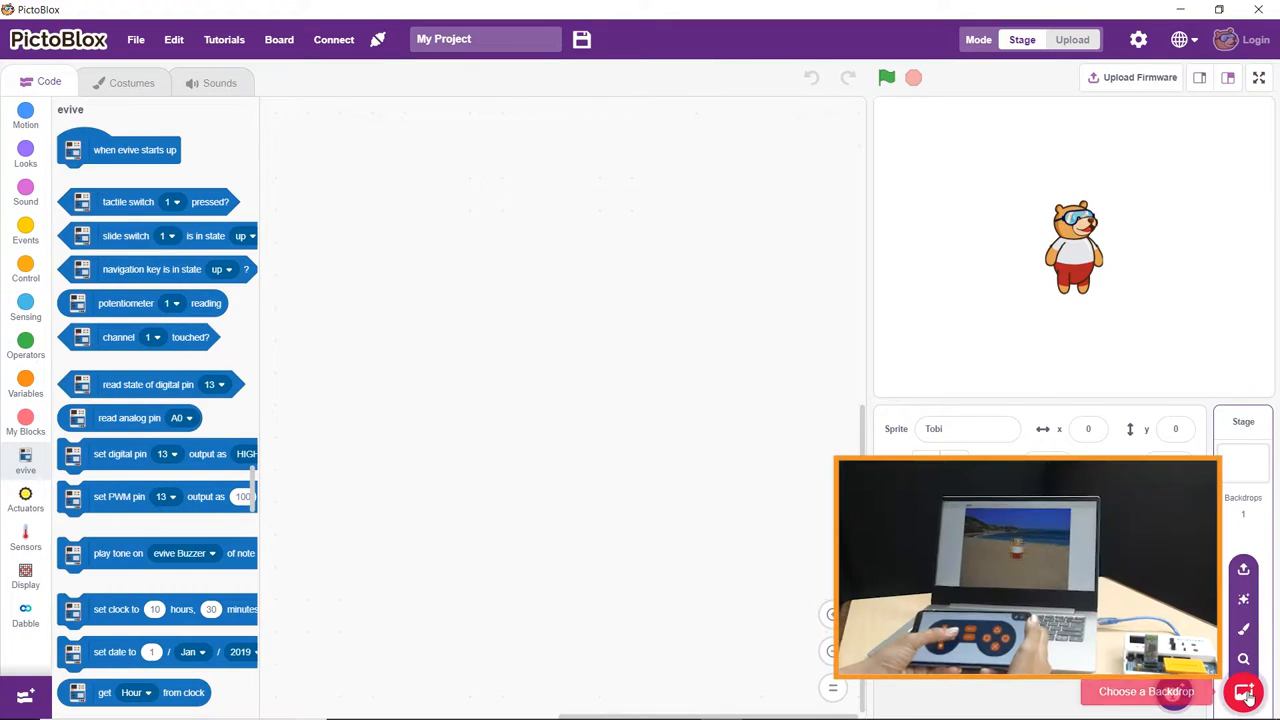
Step: Add the beach backdrop from the backdrop library to the stage
{"action": "left_click", "coordinate": [1146, 691]}
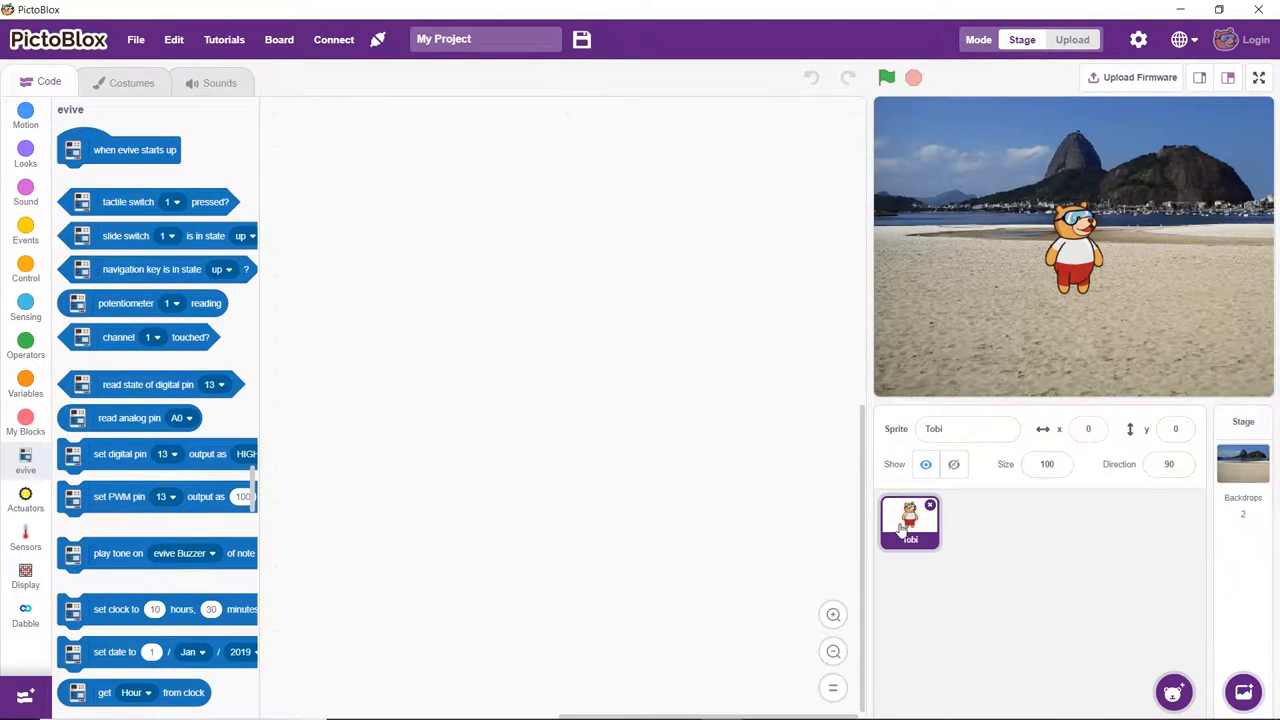
Step: Build an if block checking 'right pressed on gamepad' with a move block inside
{"action": "left_click", "coordinate": [25, 270]}
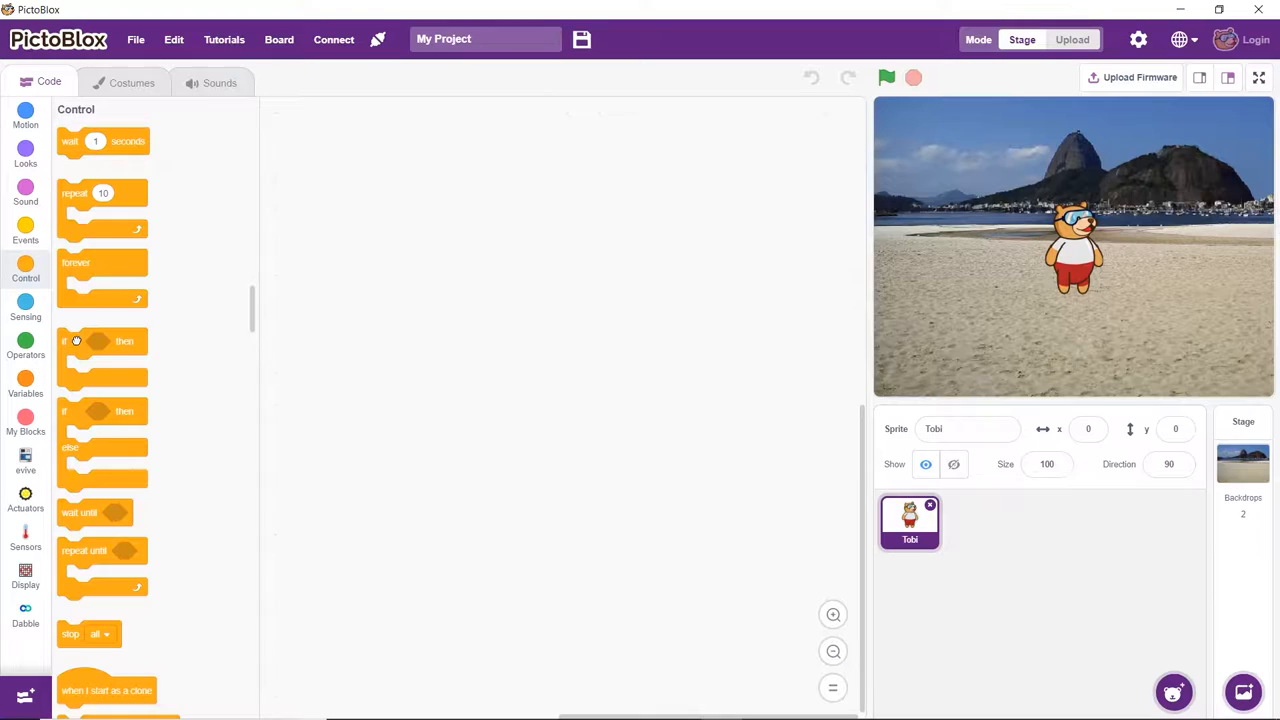
{"action": "left_click_drag", "start_coordinate": [100, 341], "coordinate": [490, 290]}
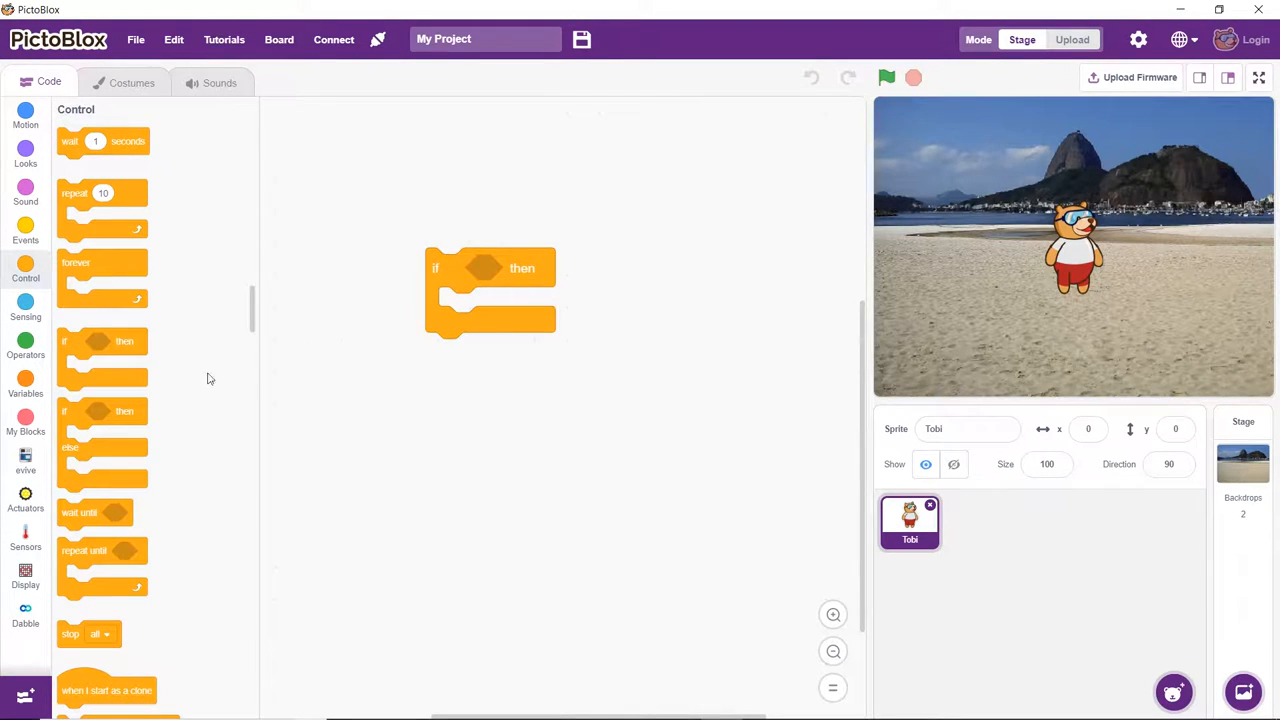
{"action": "left_click", "coordinate": [25, 615]}
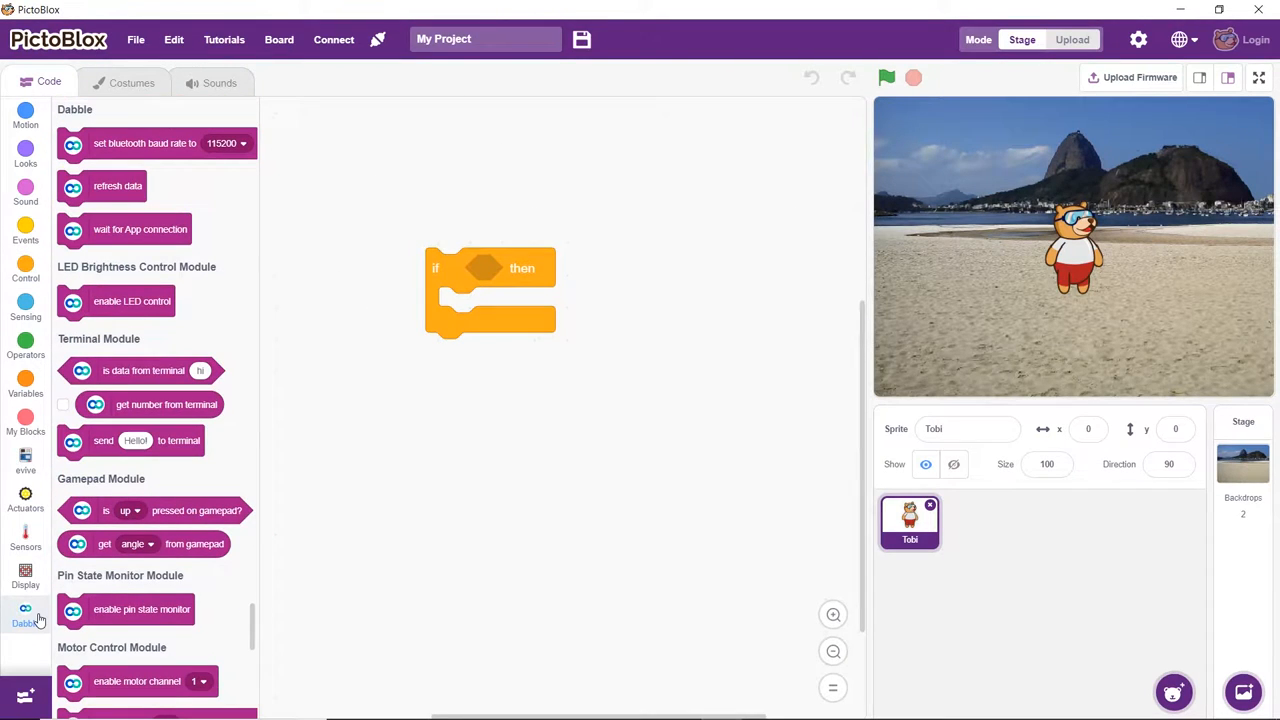
{"action": "left_click_drag", "start_coordinate": [150, 510], "coordinate": [533, 373]}
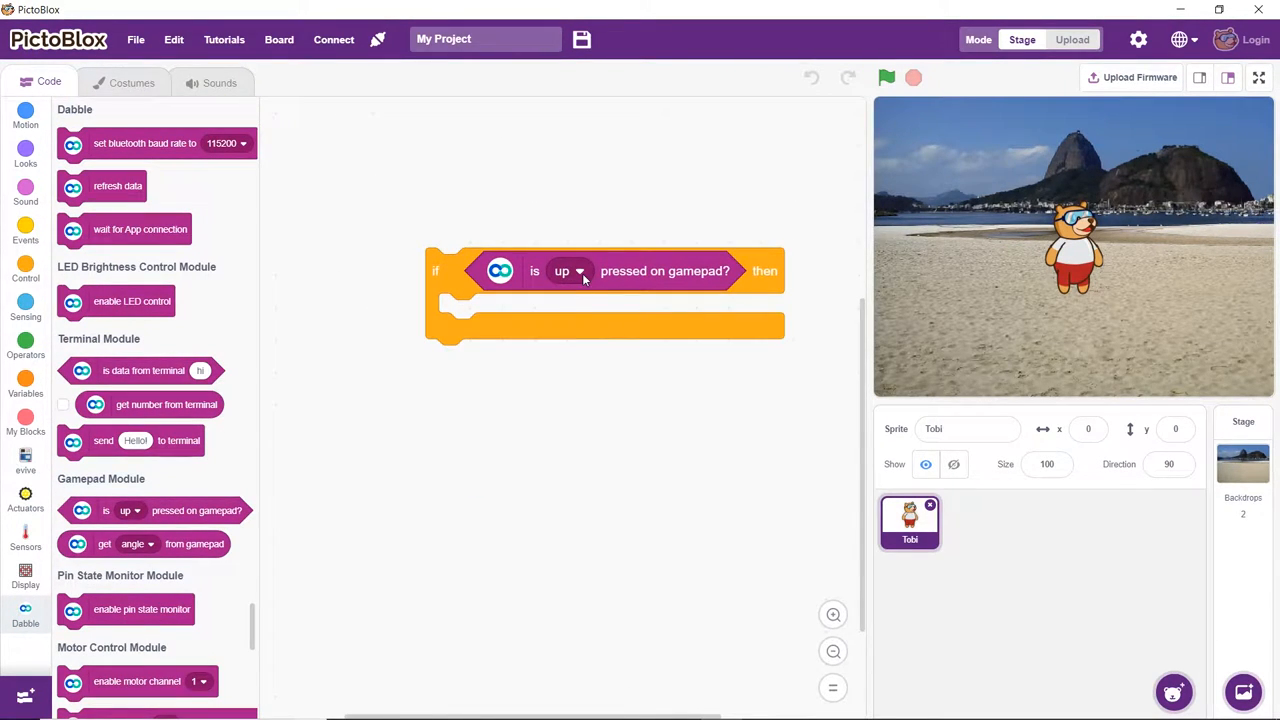
{"action": "left_click", "coordinate": [570, 271]}
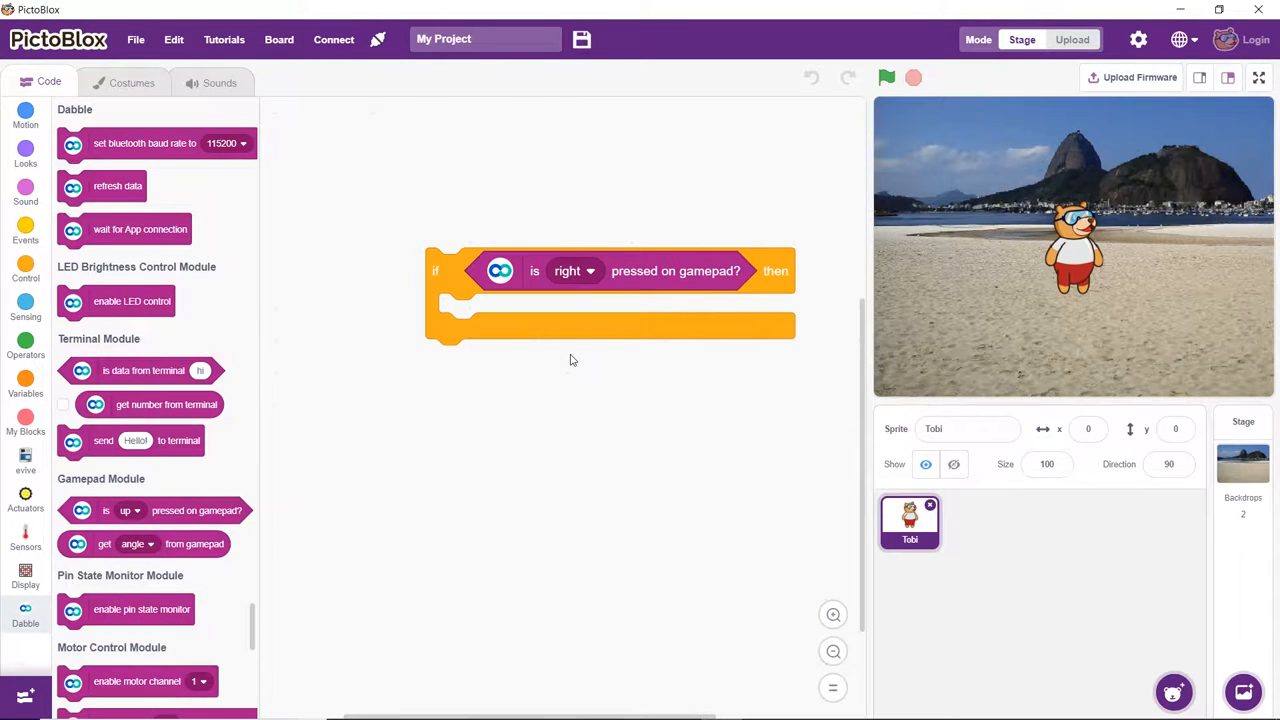
{"action": "left_click", "coordinate": [25, 115]}
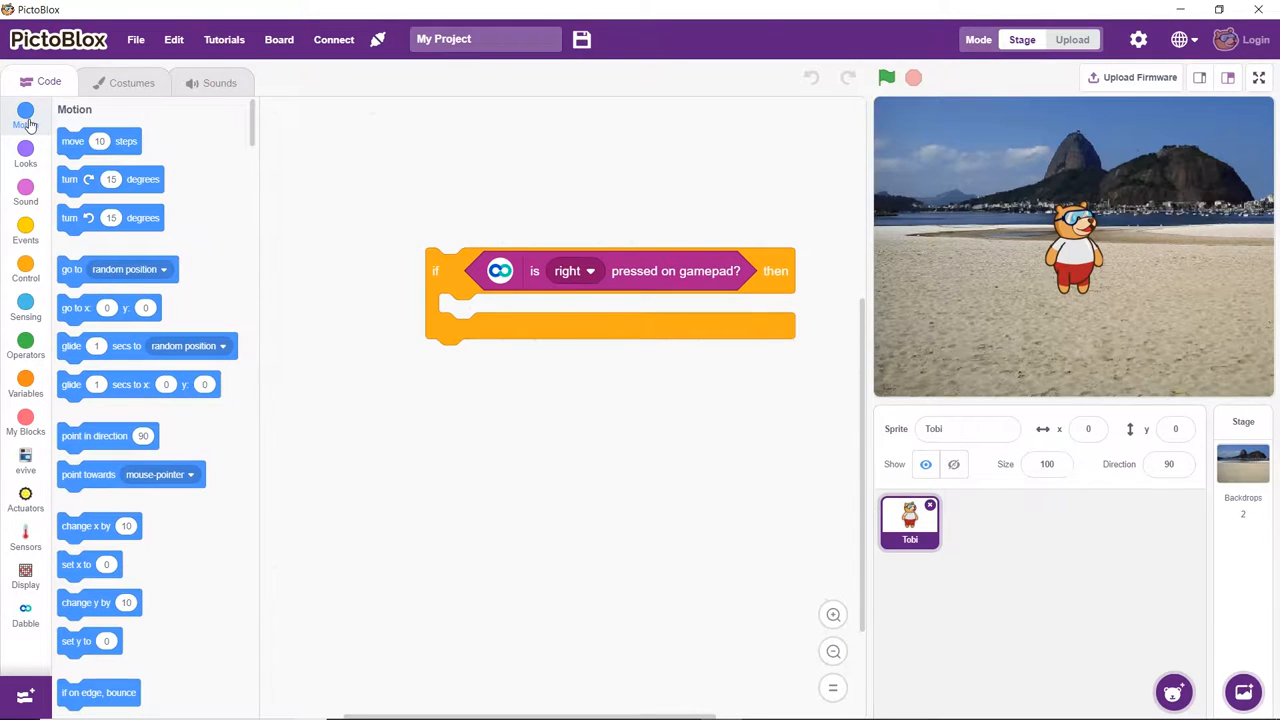
{"action": "left_click_drag", "start_coordinate": [98, 141], "coordinate": [461, 313]}
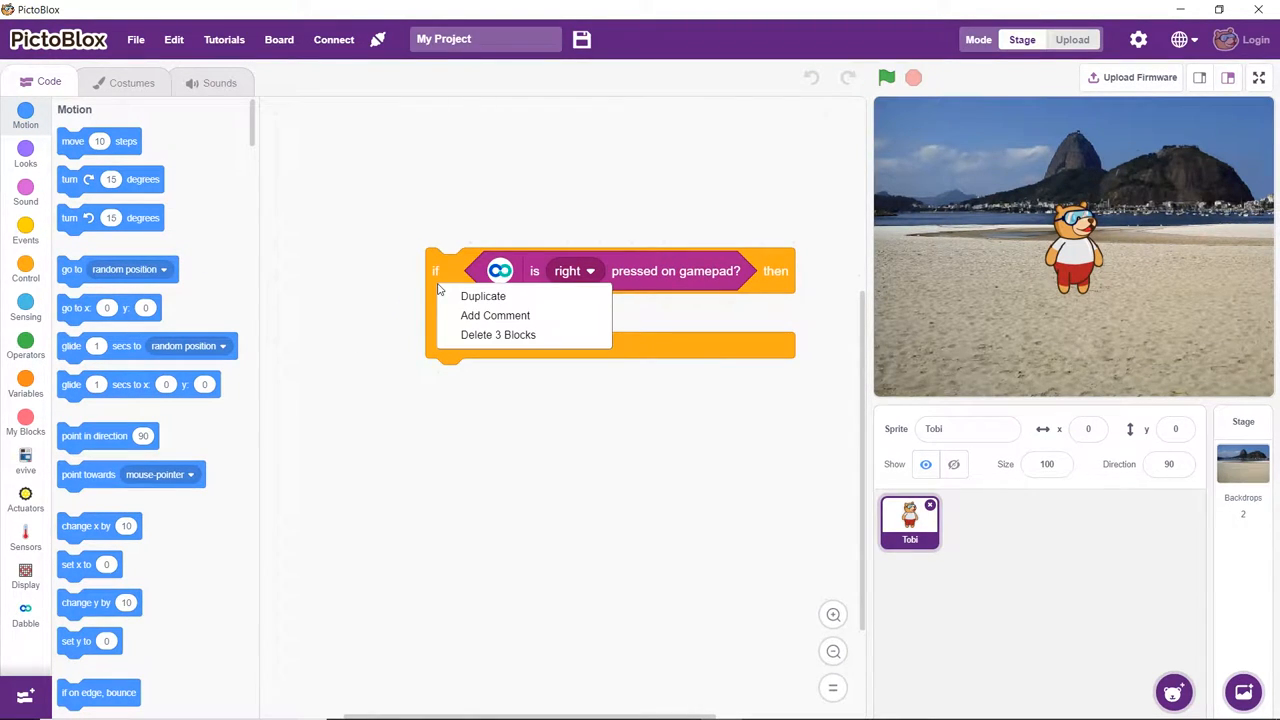
Step: Duplicate the if block, switch it to left and change the move to -10 steps
{"action": "left_click", "coordinate": [483, 295]}
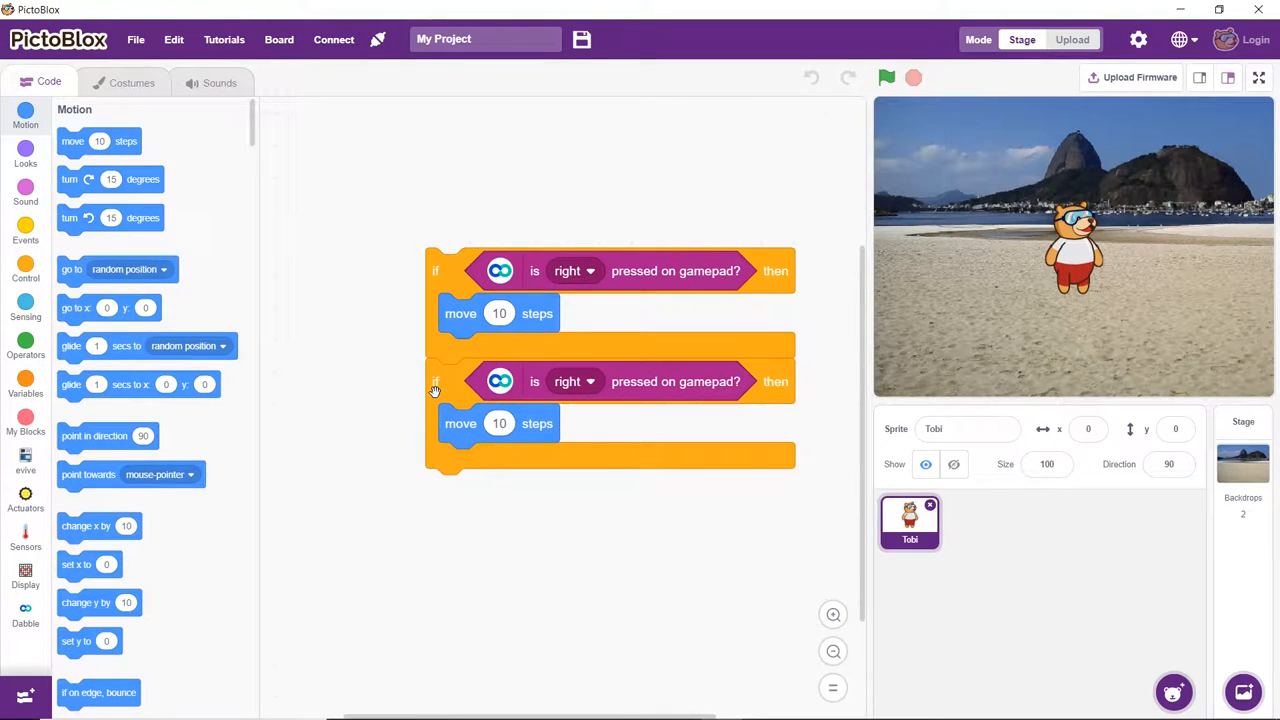
{"action": "left_click", "coordinate": [576, 381]}
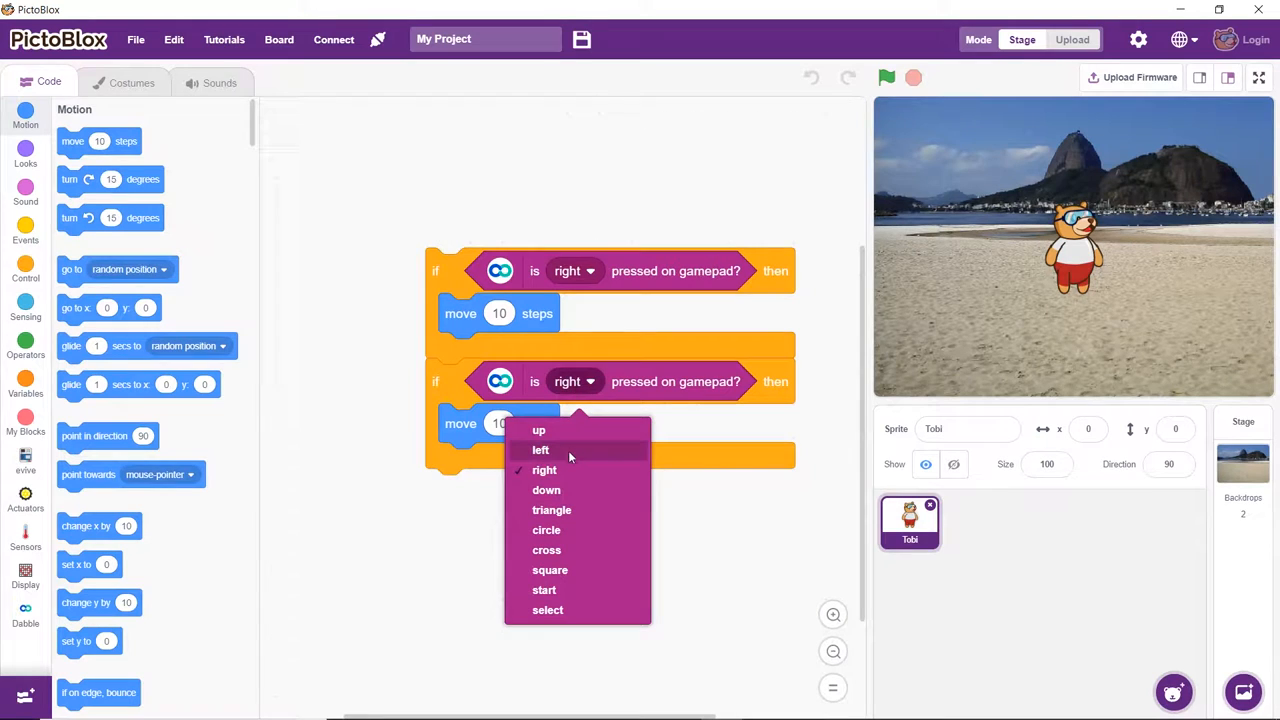
{"action": "left_click", "coordinate": [540, 450]}
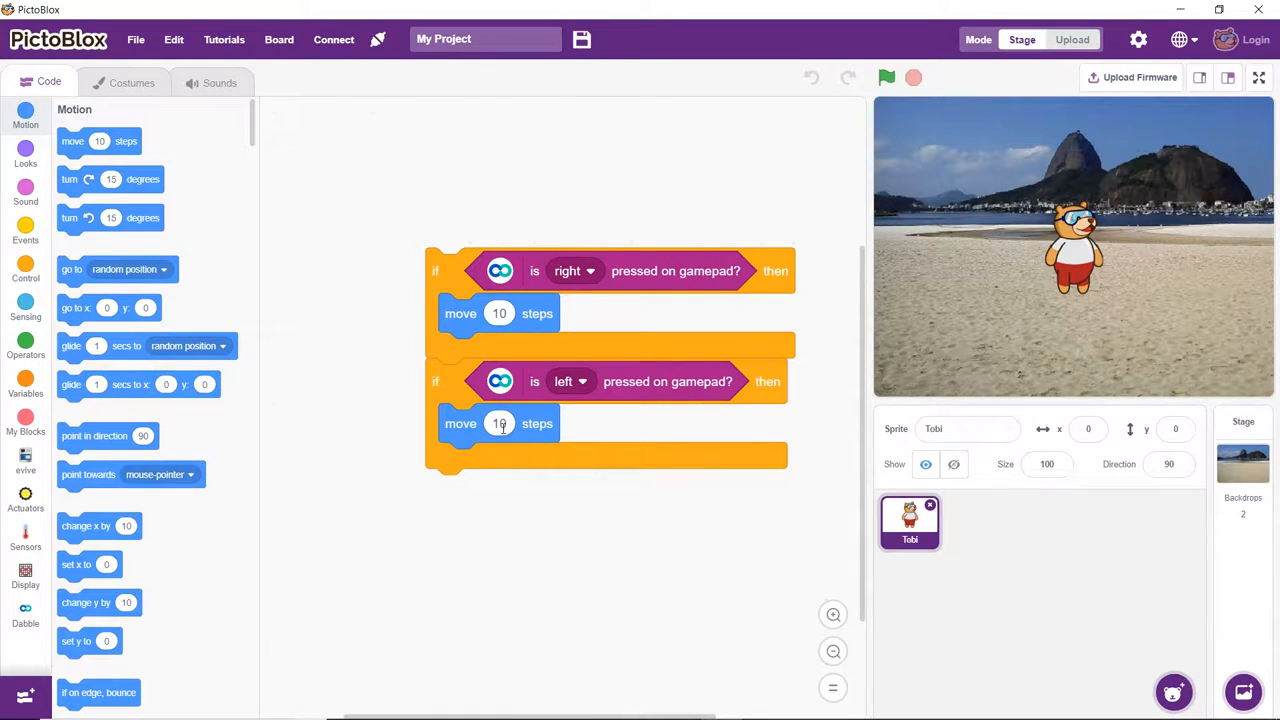
{"action": "left_click", "coordinate": [500, 423]}
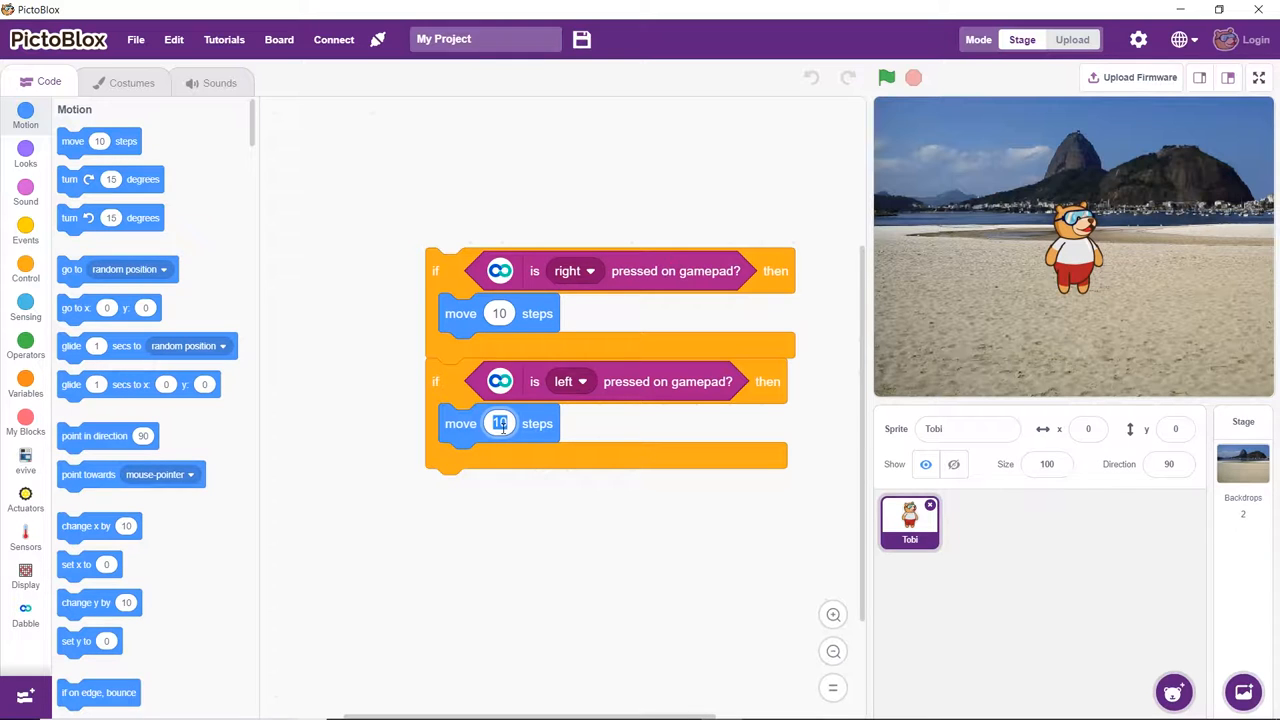
{"action": "type", "text": "-10"}
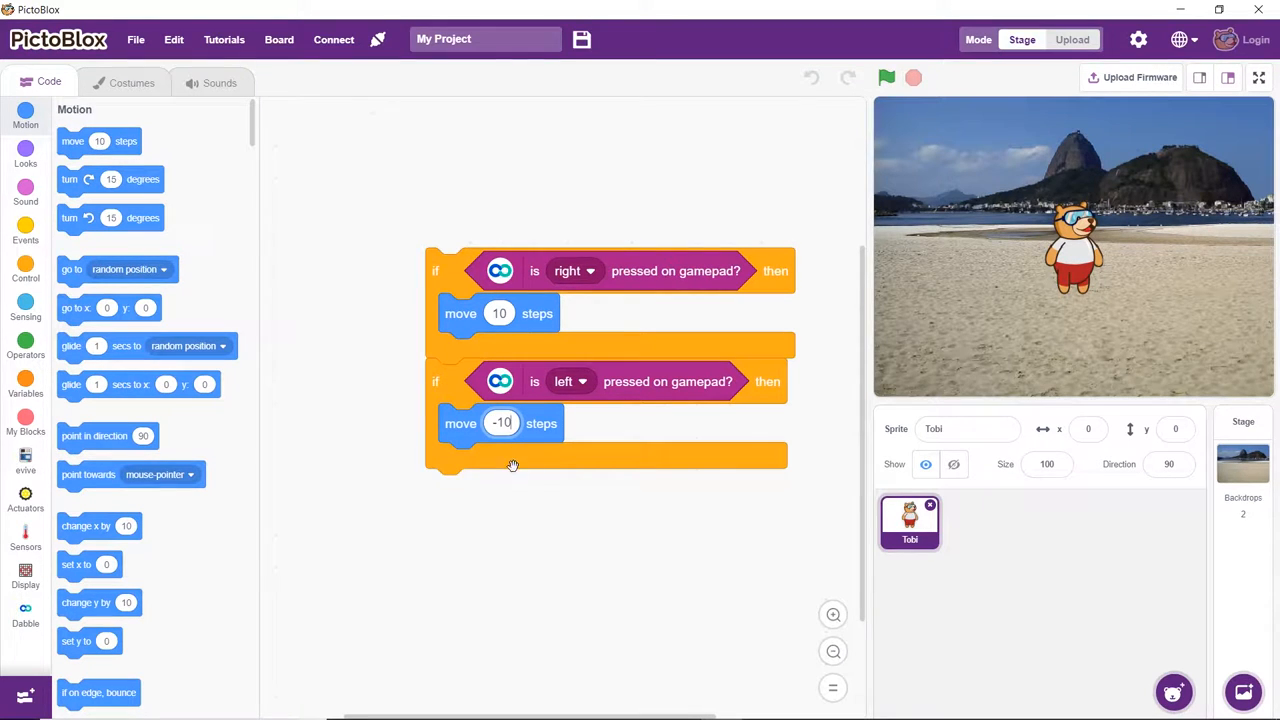
{"action": "mouse_move", "coordinate": [509, 504]}
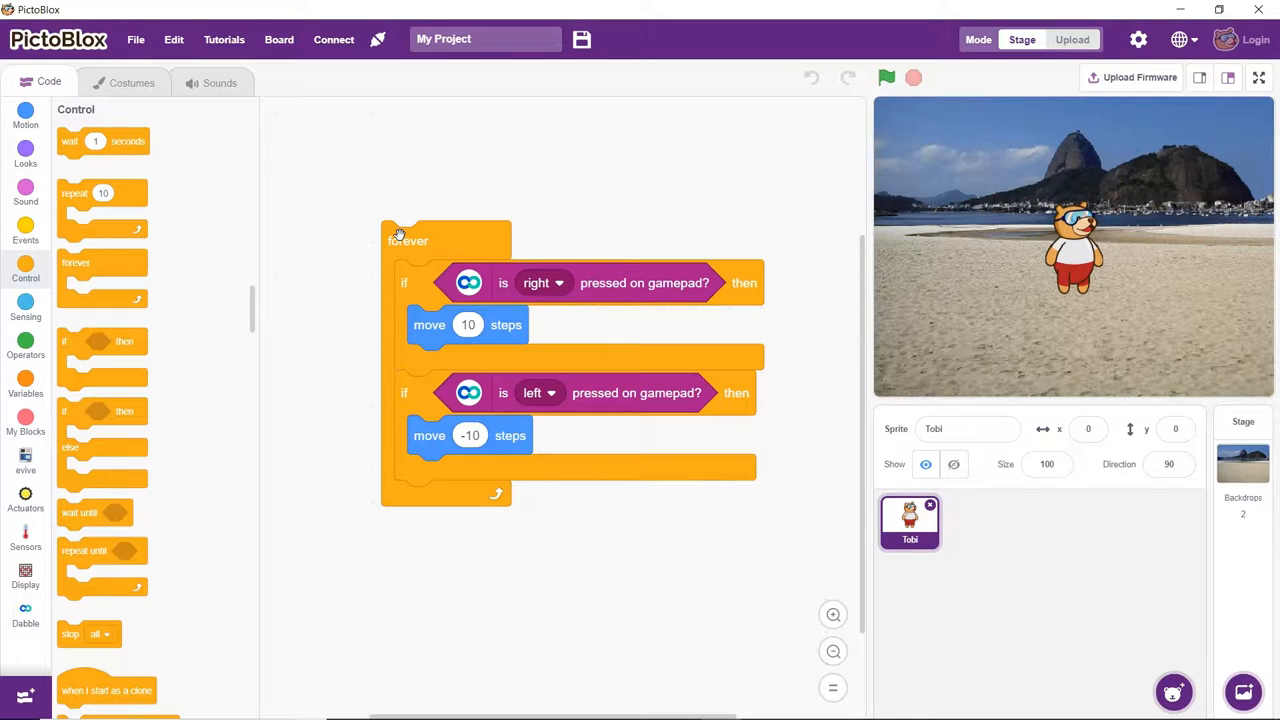
{"action": "mouse_move", "coordinate": [377, 237]}
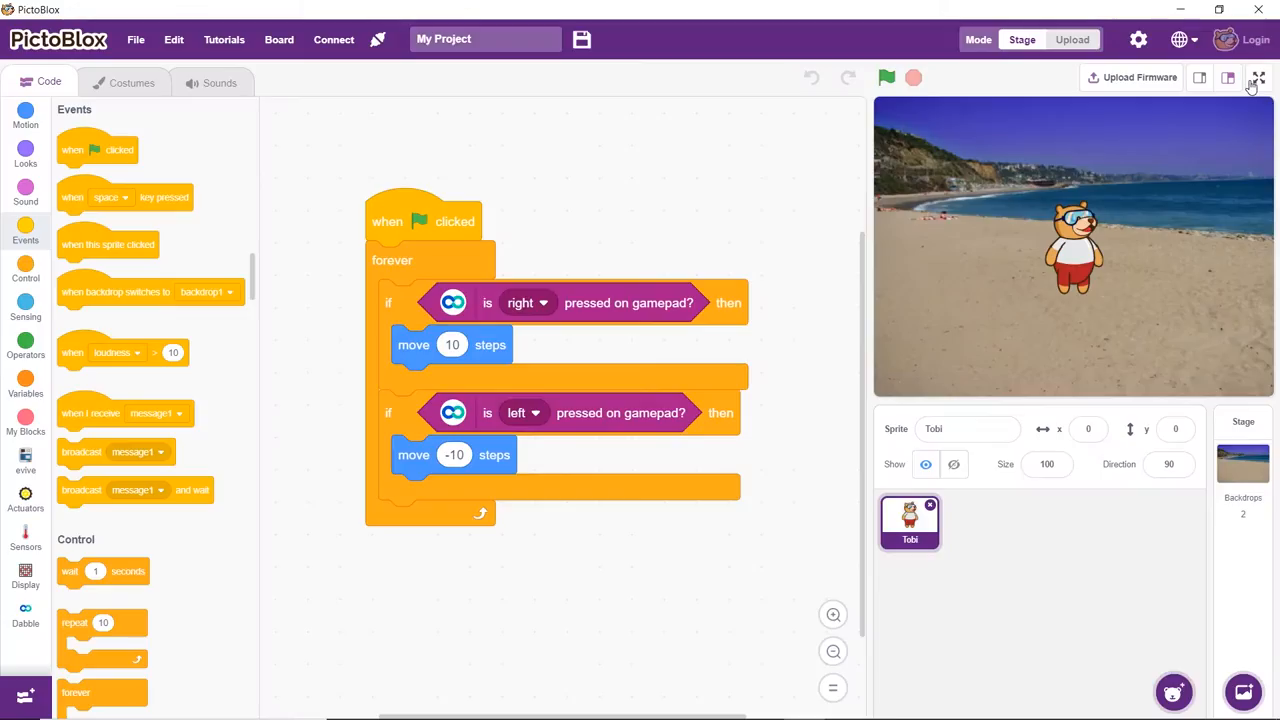
{"action": "left_click", "coordinate": [1257, 78]}
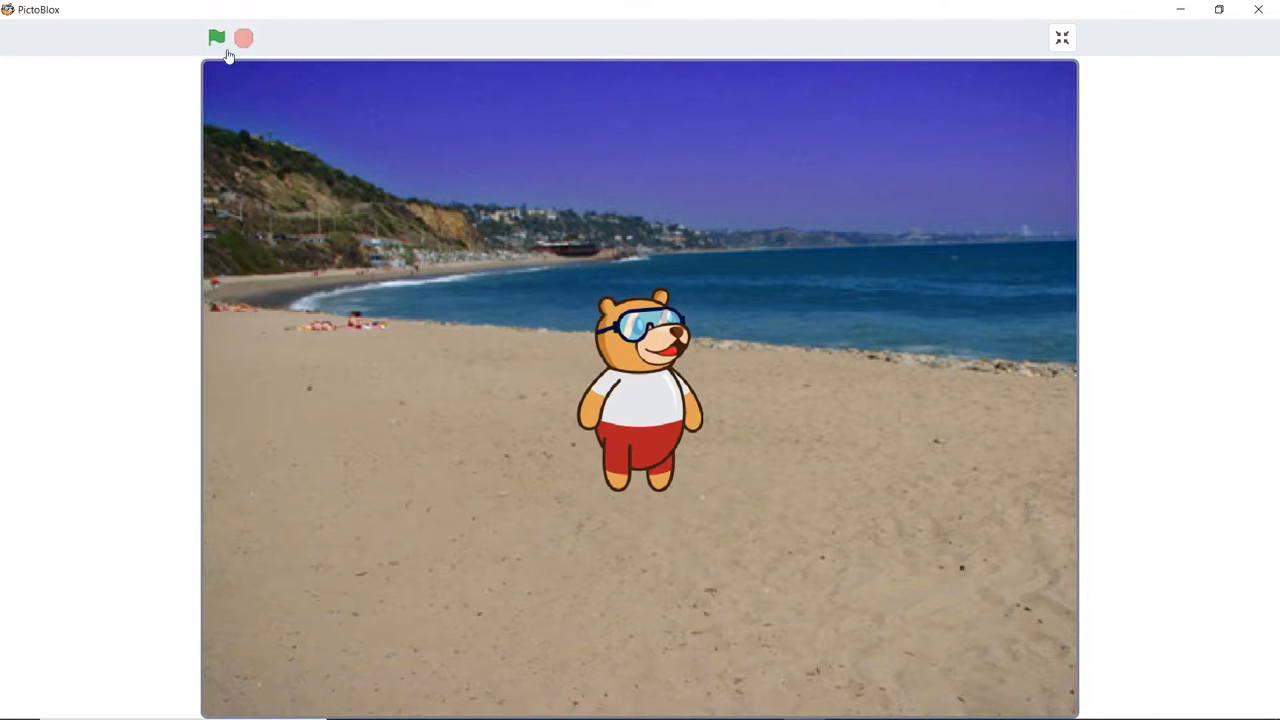
{"action": "left_click", "coordinate": [216, 38]}
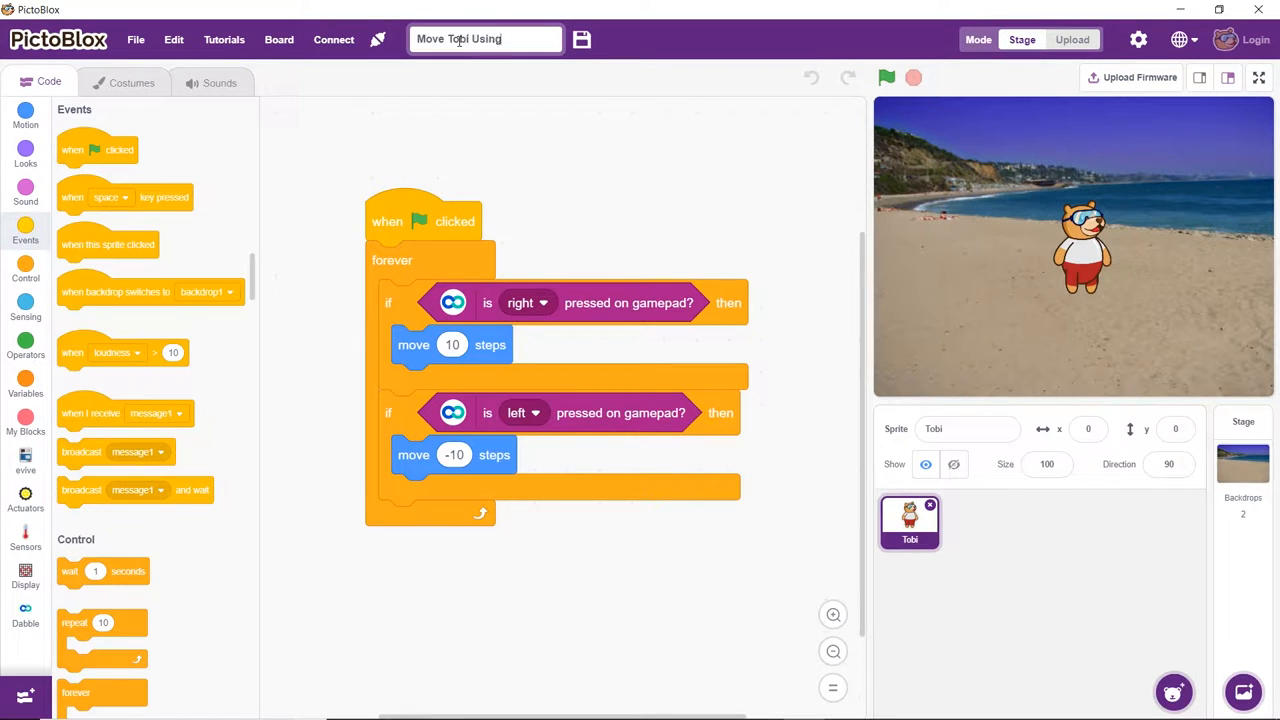
Step: Rename the project 'Move Tobi Using Gamepad Module of Dabble' and save it as .sb3
{"action": "type", "text": "Using Gamepad Module of Dabble"}
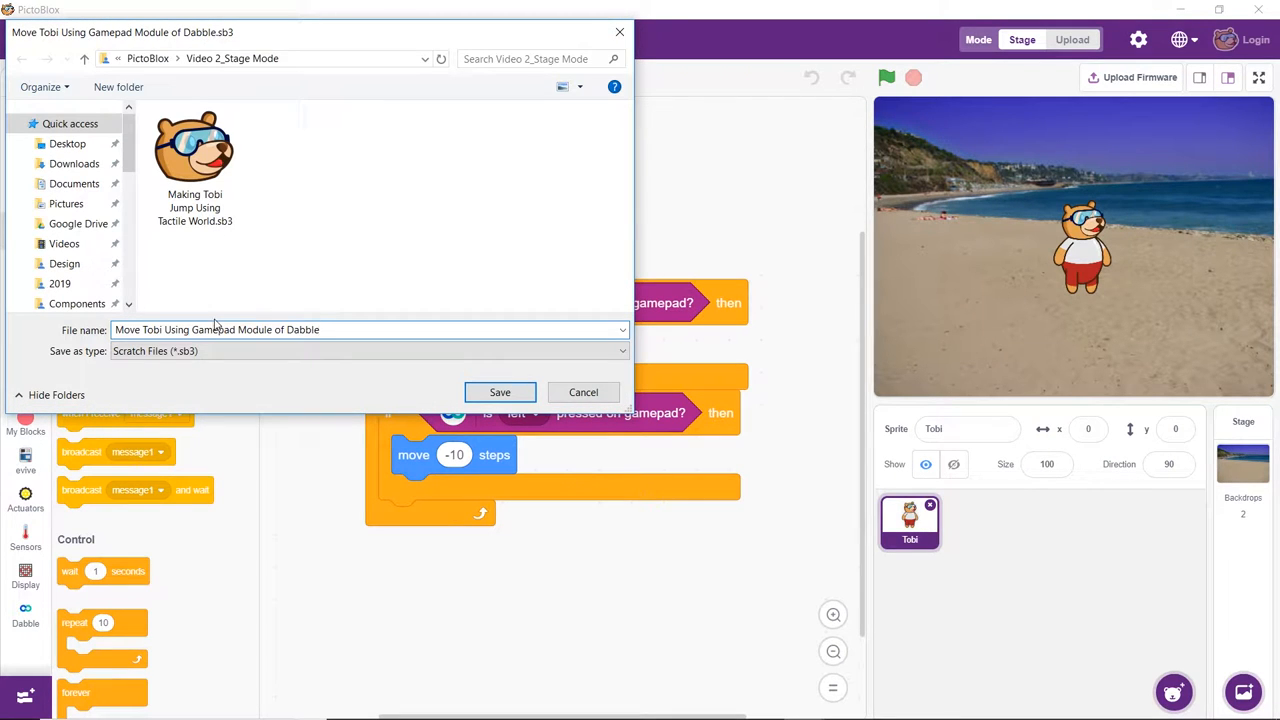
{"action": "left_click", "coordinate": [500, 392]}
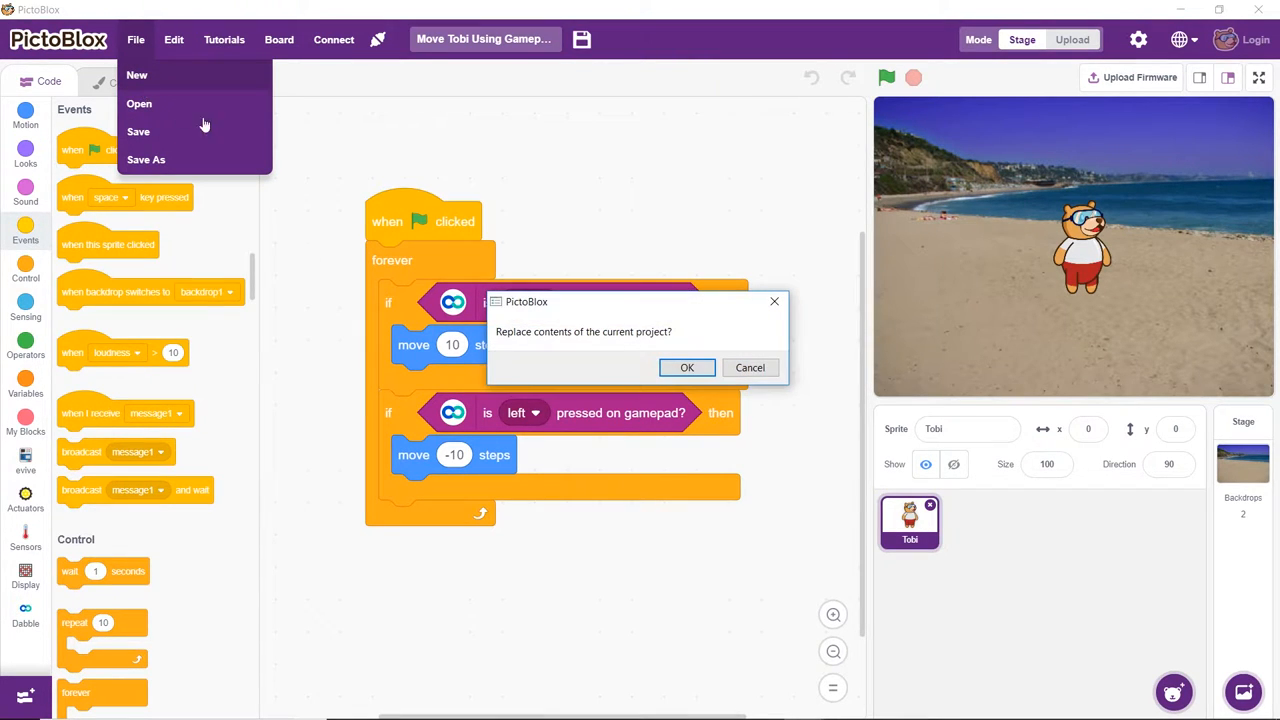
Step: Confirm replacing the current project to get a blank 'My Project'
{"action": "left_click", "coordinate": [687, 367]}
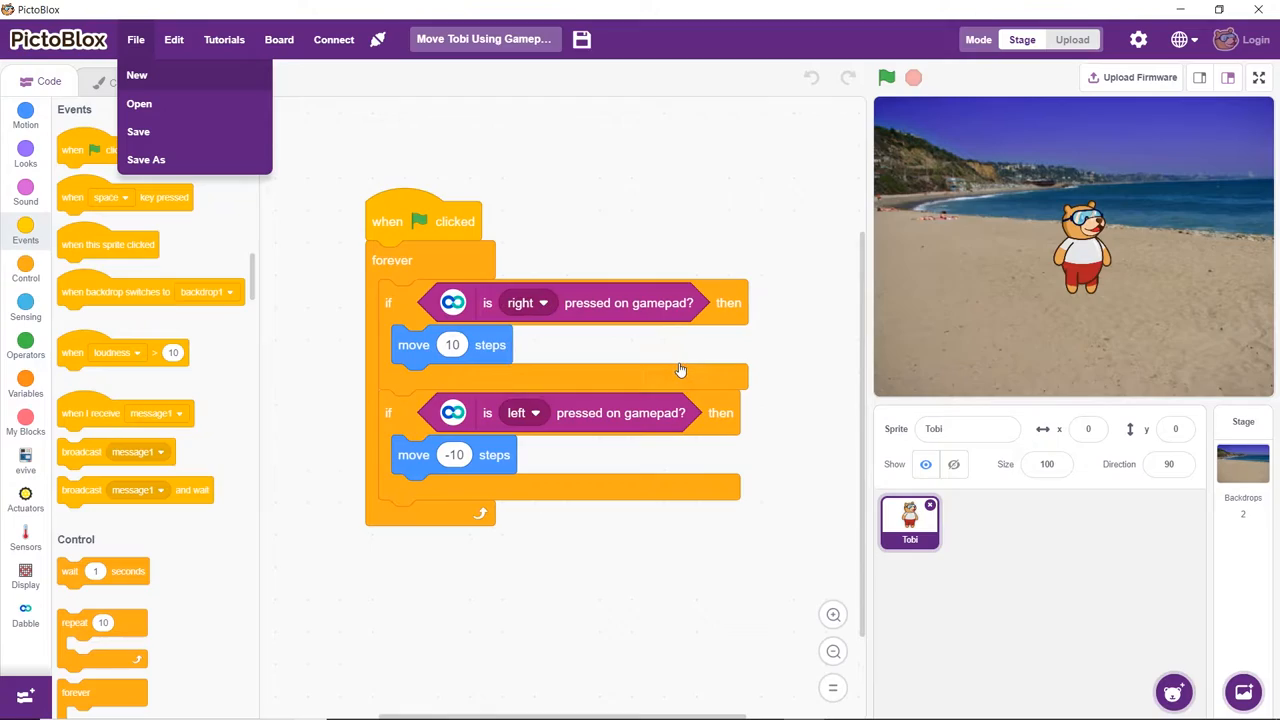
{"action": "left_click", "coordinate": [137, 75]}
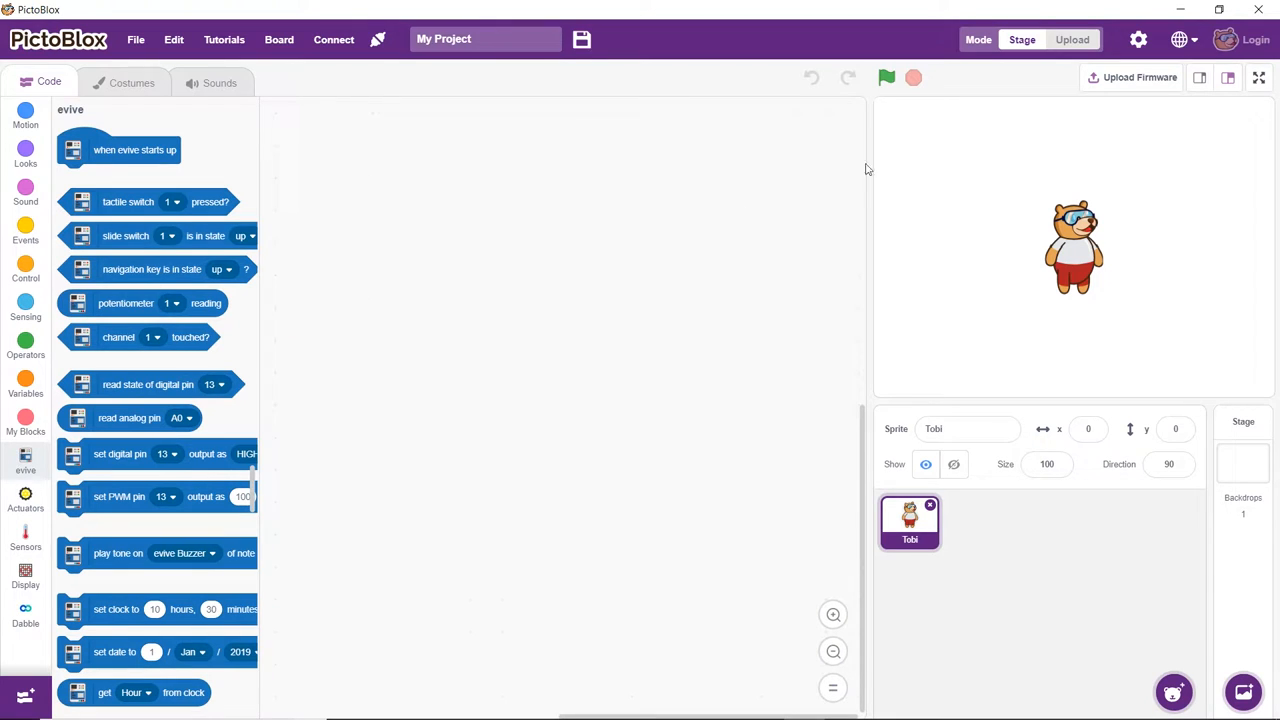
Step: Switch the project to Upload mode, showing the starter evive Arduino code
{"action": "left_click", "coordinate": [1072, 39]}
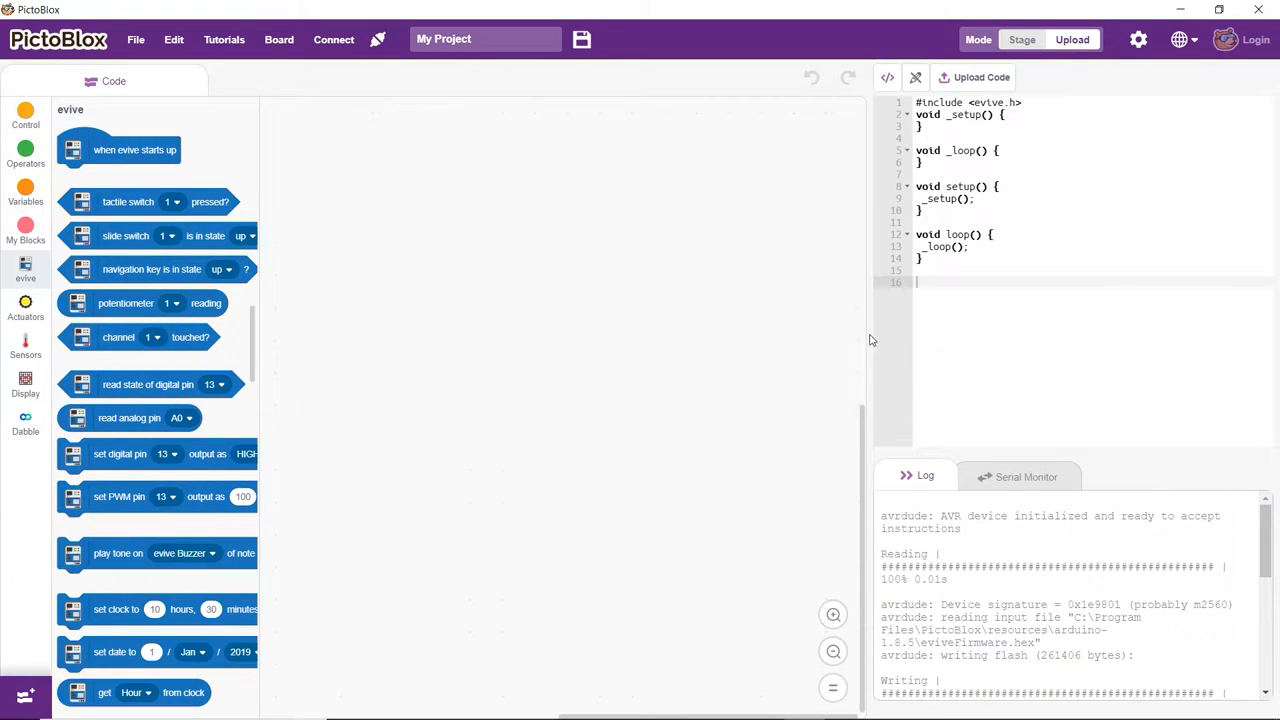
{"action": "mouse_move", "coordinate": [912, 288]}
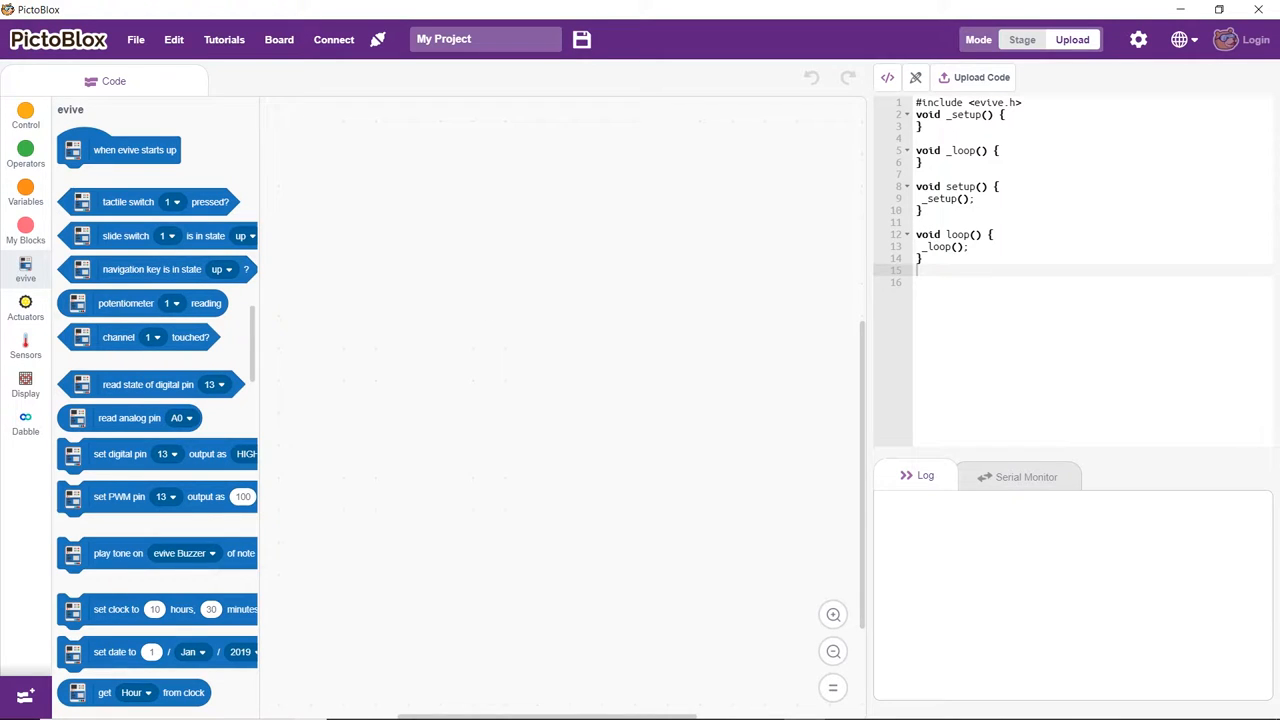
{"action": "left_click", "coordinate": [25, 110]}
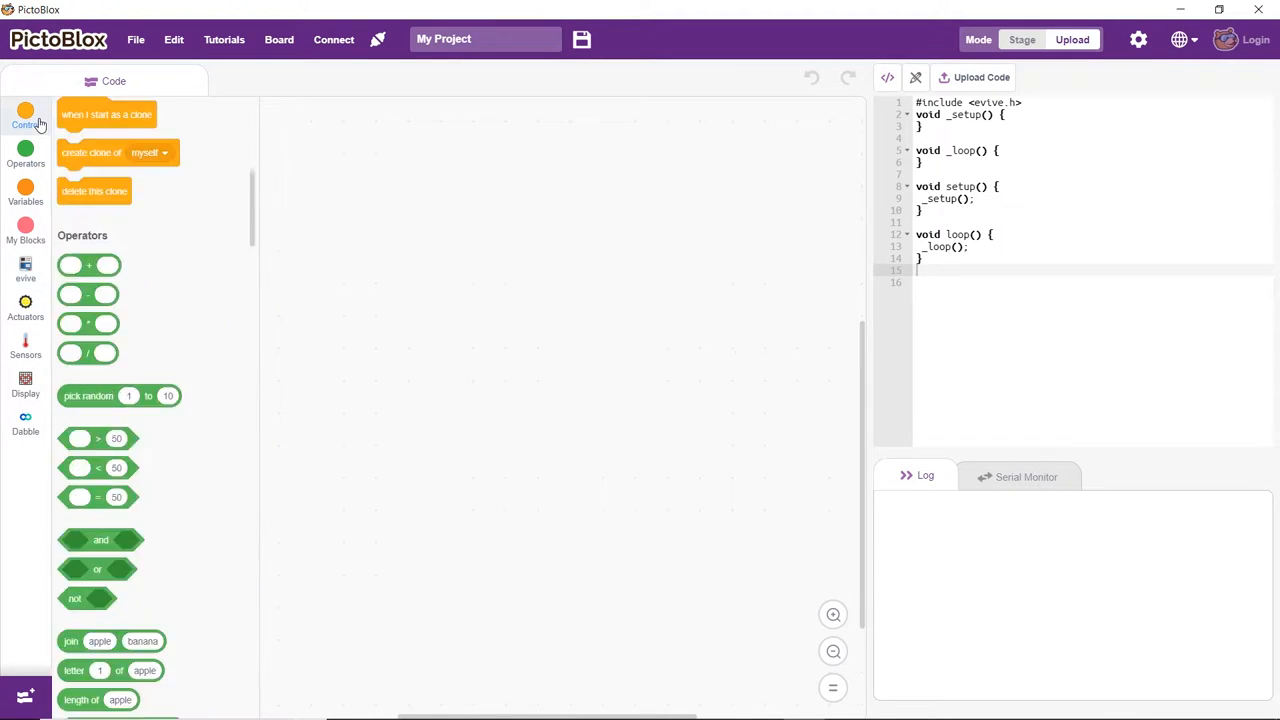
Step: Add an if block for terminal data 'start' that runs motor 1 forward at 100%
{"action": "left_click", "coordinate": [25, 115]}
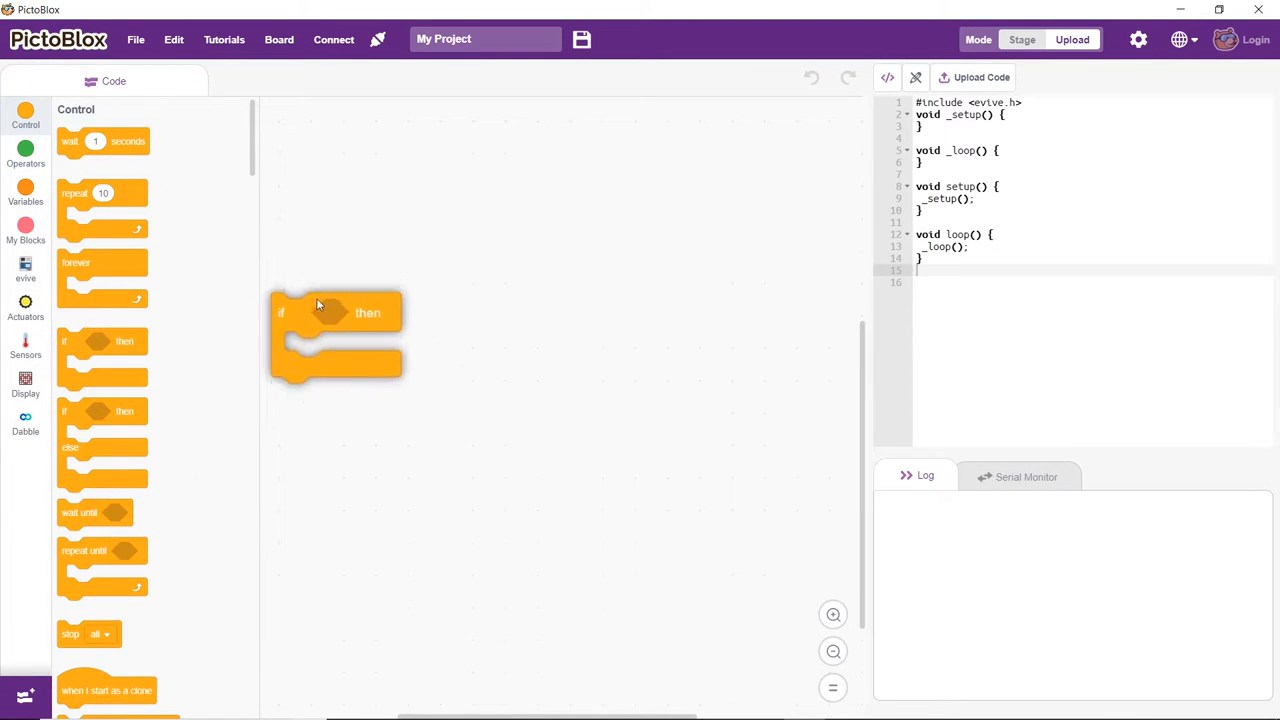
{"action": "left_click_drag", "start_coordinate": [335, 313], "coordinate": [434, 251]}
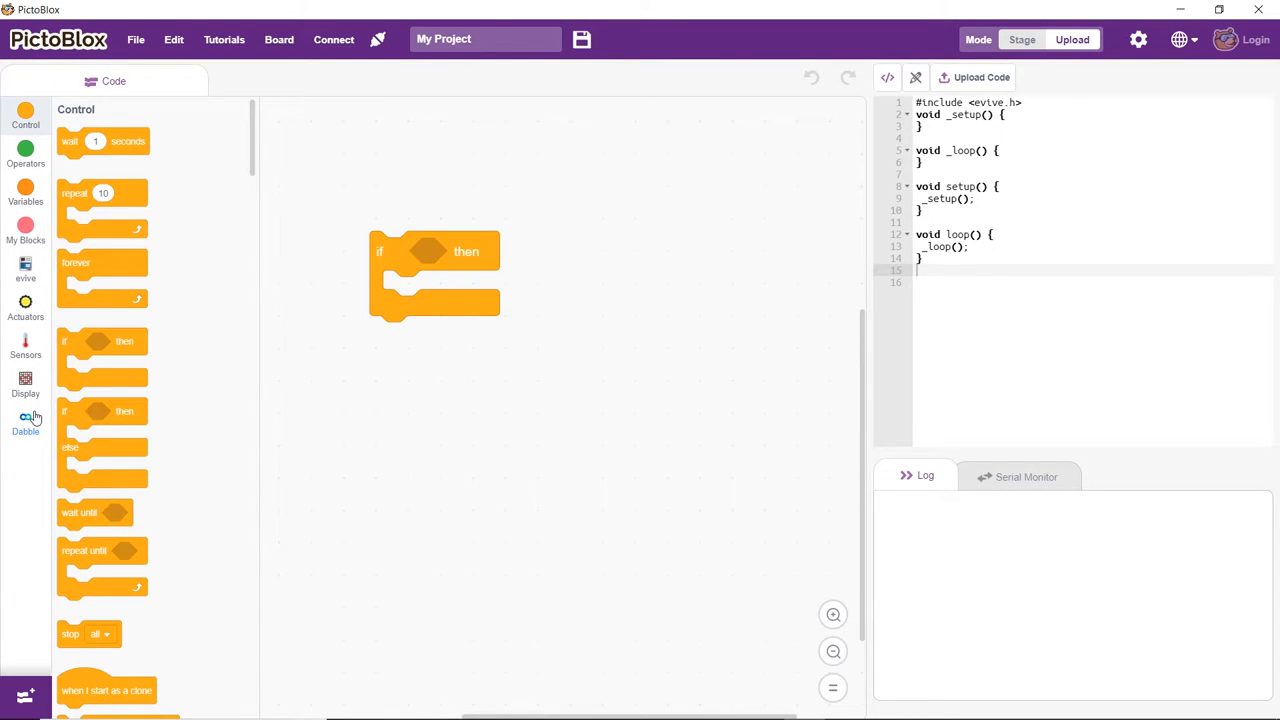
{"action": "left_click", "coordinate": [25, 422]}
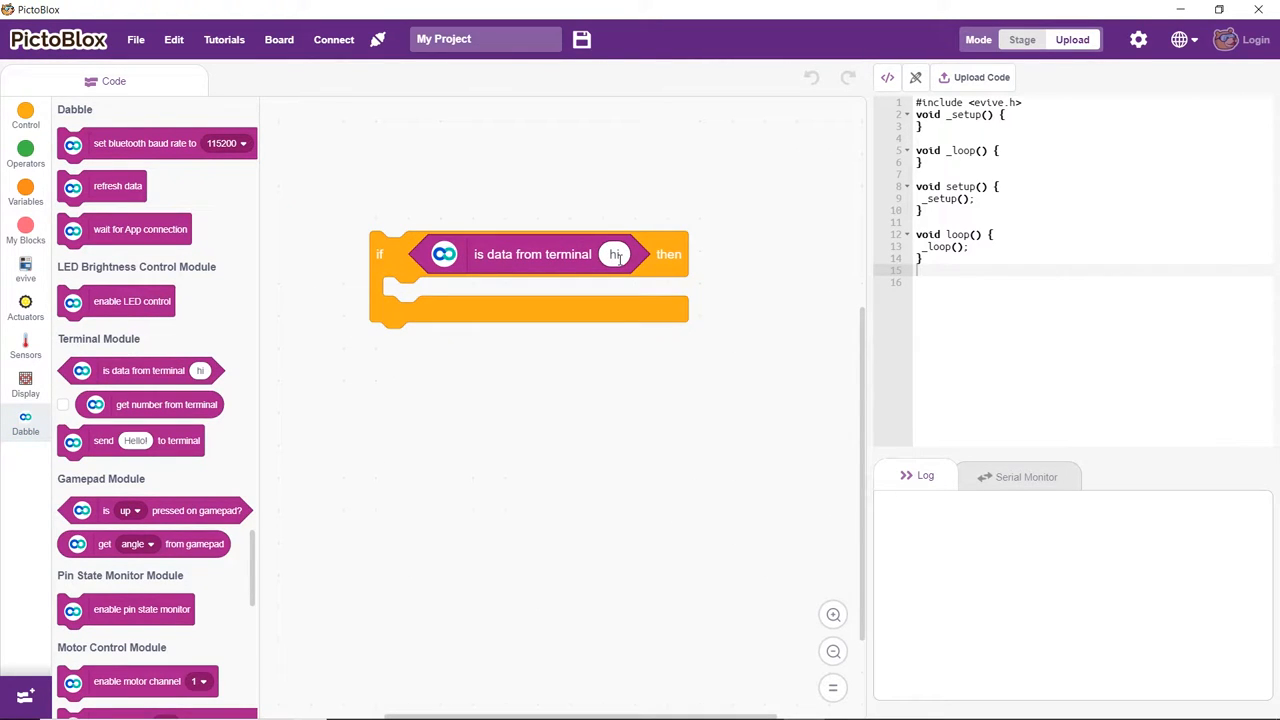
{"action": "type", "text": "start"}
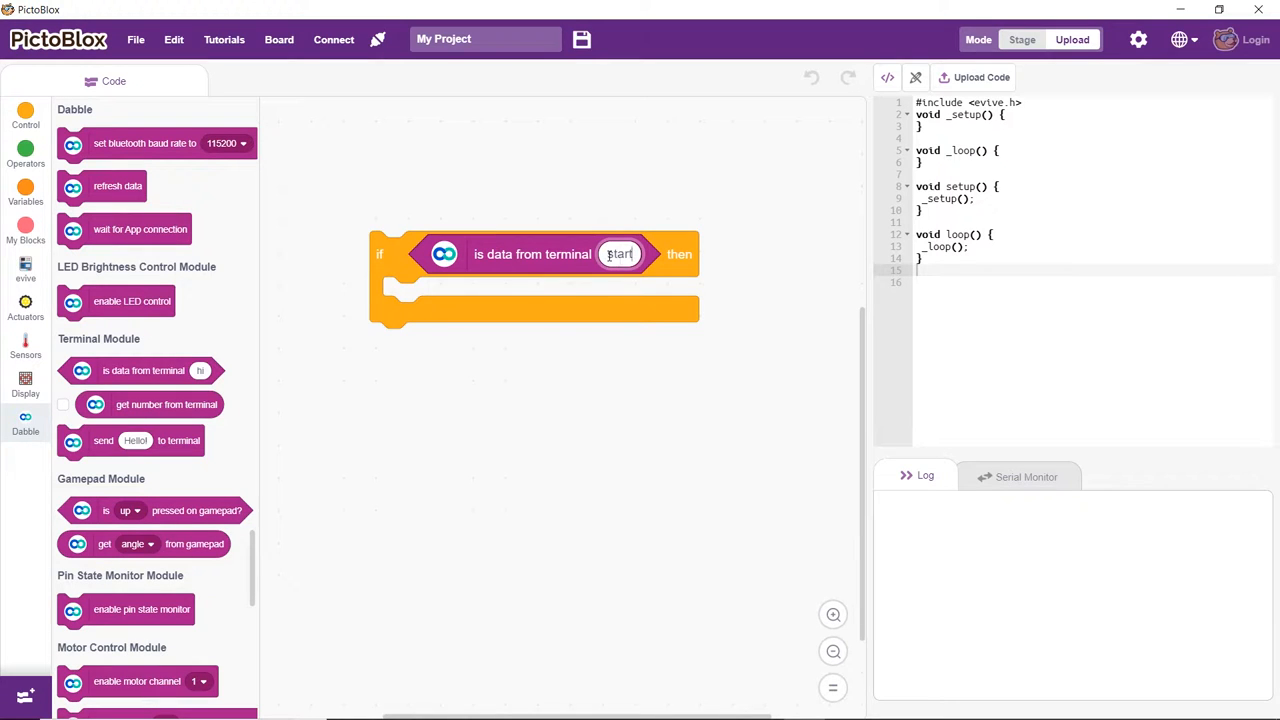
{"action": "left_click", "coordinate": [25, 303]}
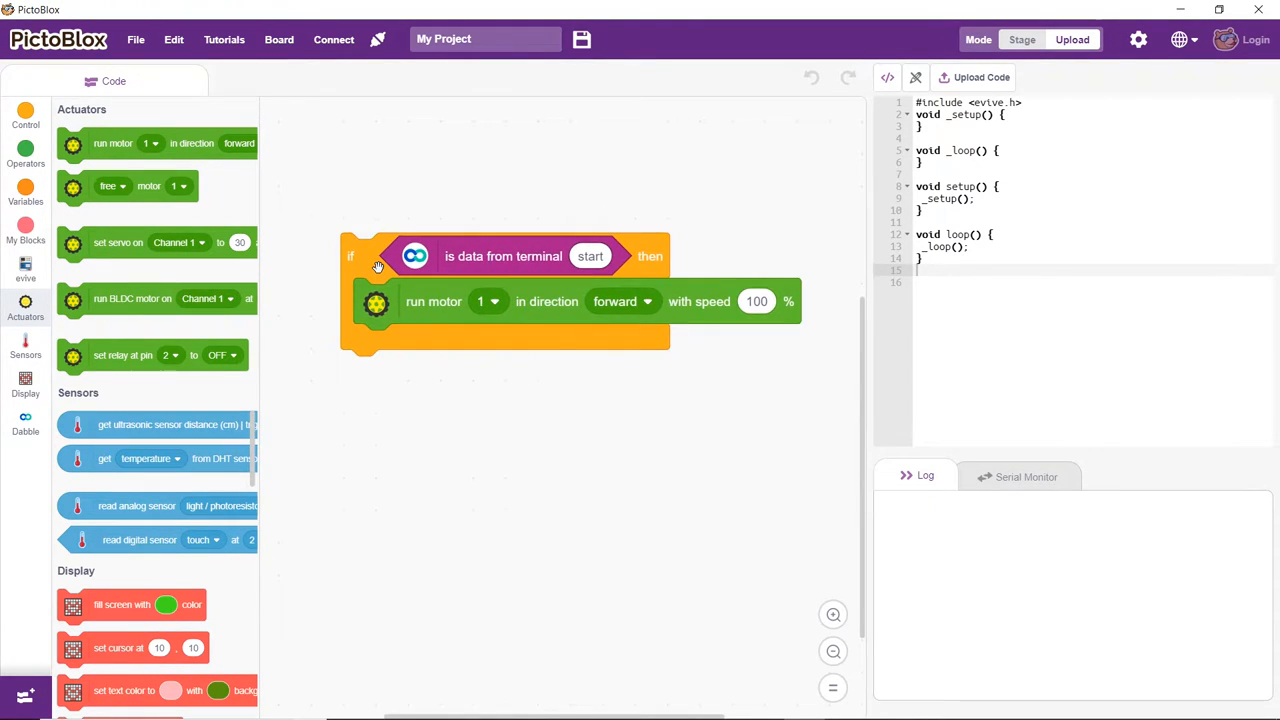
{"action": "mouse_move", "coordinate": [487, 305]}
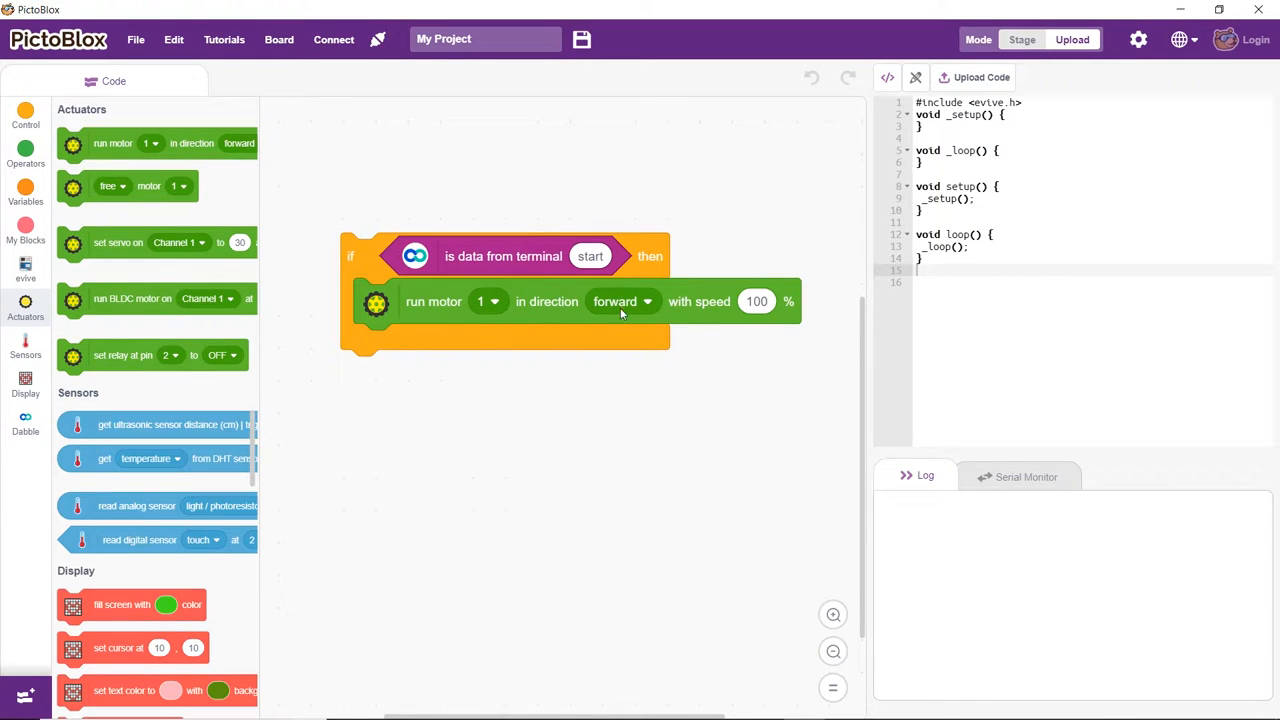
{"action": "mouse_move", "coordinate": [756, 301]}
{"action": "type", "text": "s"}
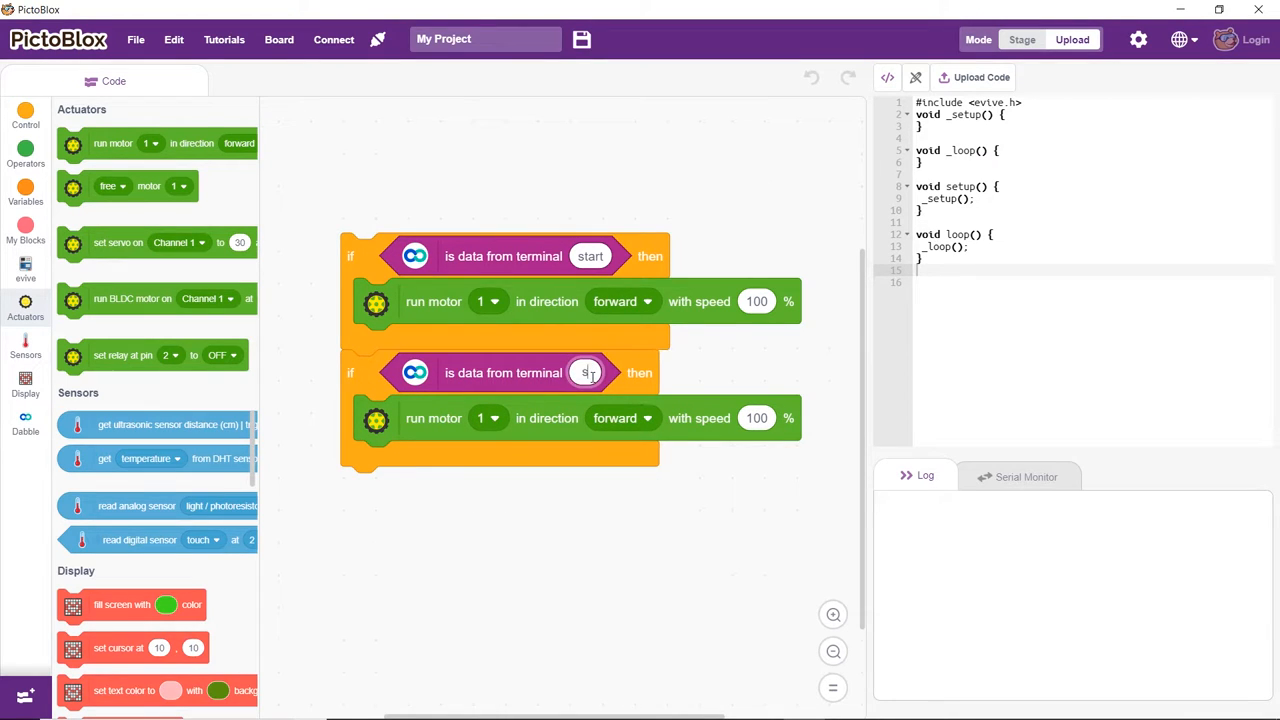
Step: Change the copied condition to 'stop' and lock motor 1 with a free motor block
{"action": "type", "text": "top"}
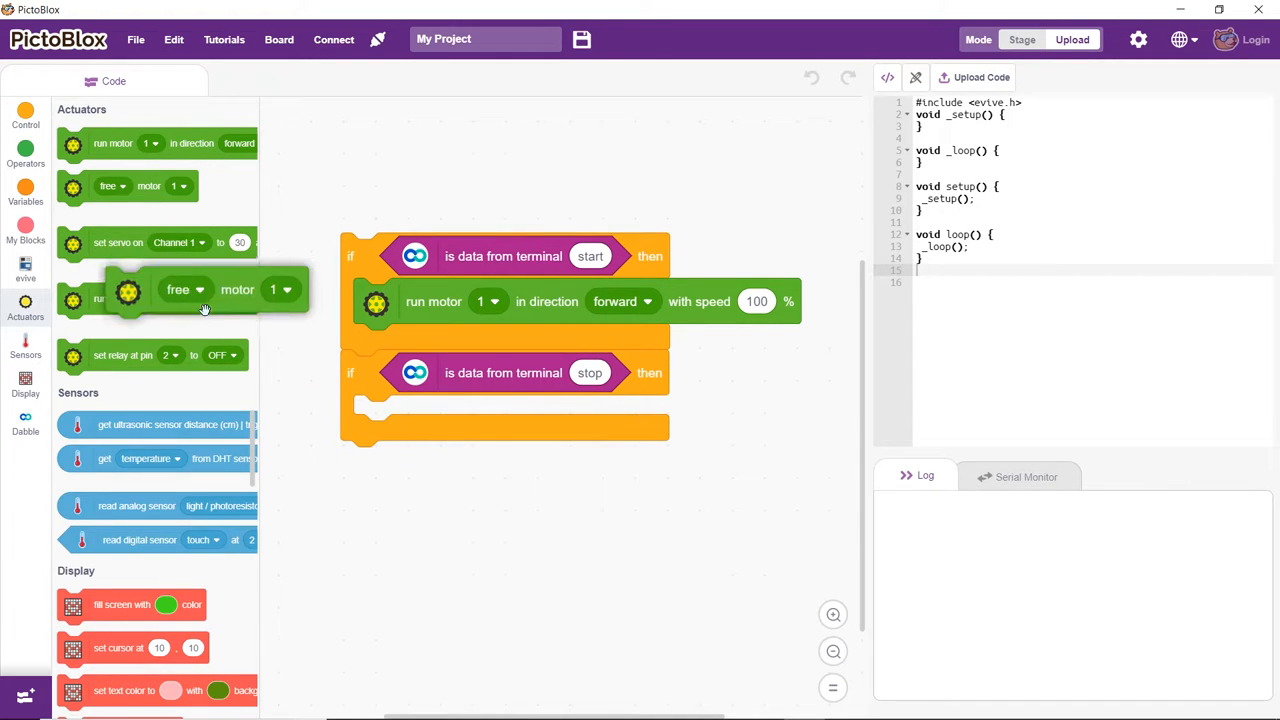
{"action": "left_click_drag", "start_coordinate": [200, 290], "coordinate": [450, 418]}
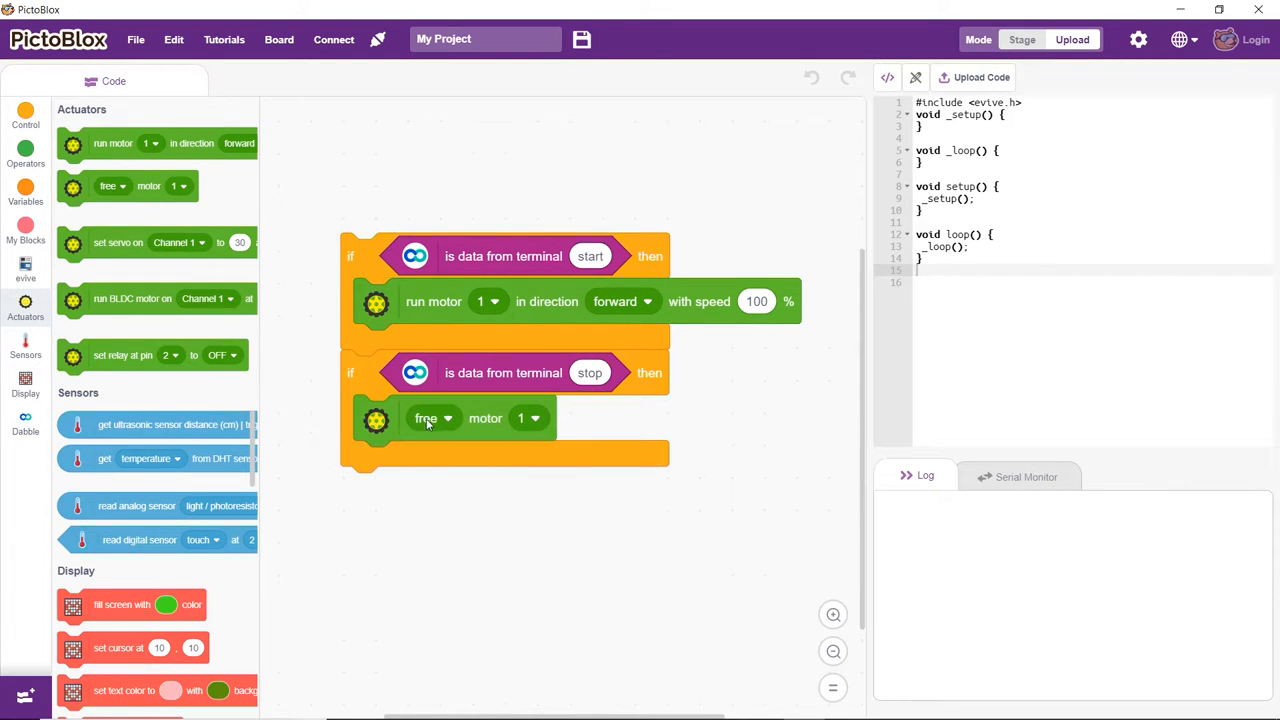
{"action": "left_click", "coordinate": [432, 418]}
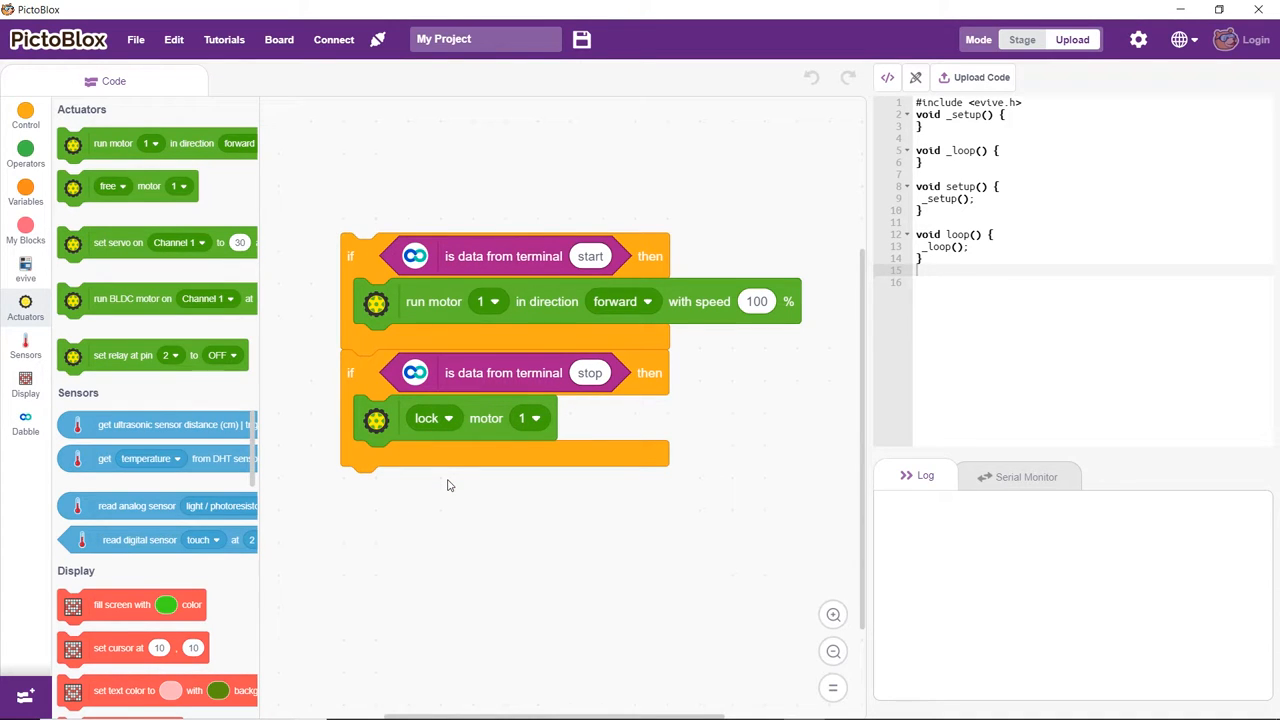
{"action": "left_click", "coordinate": [25, 115]}
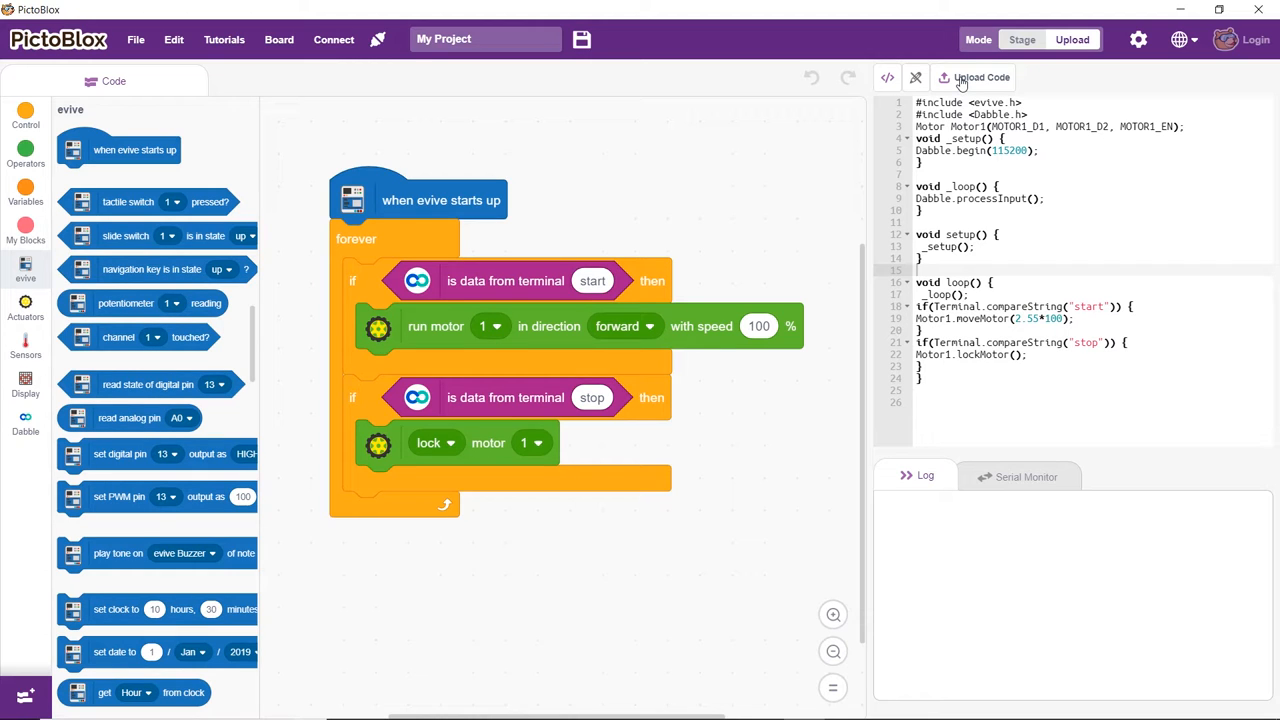
Step: Upload the evive-startup forever-loop motor-control code to the evive board
{"action": "left_click", "coordinate": [980, 77]}
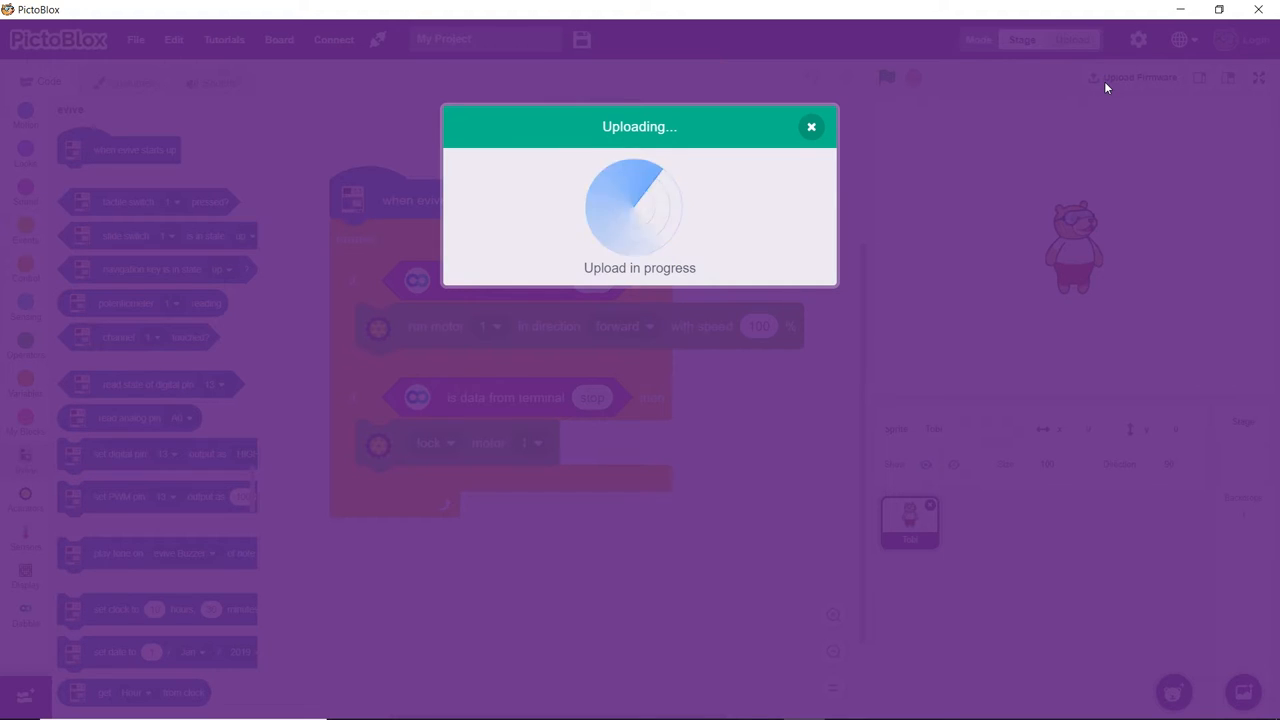